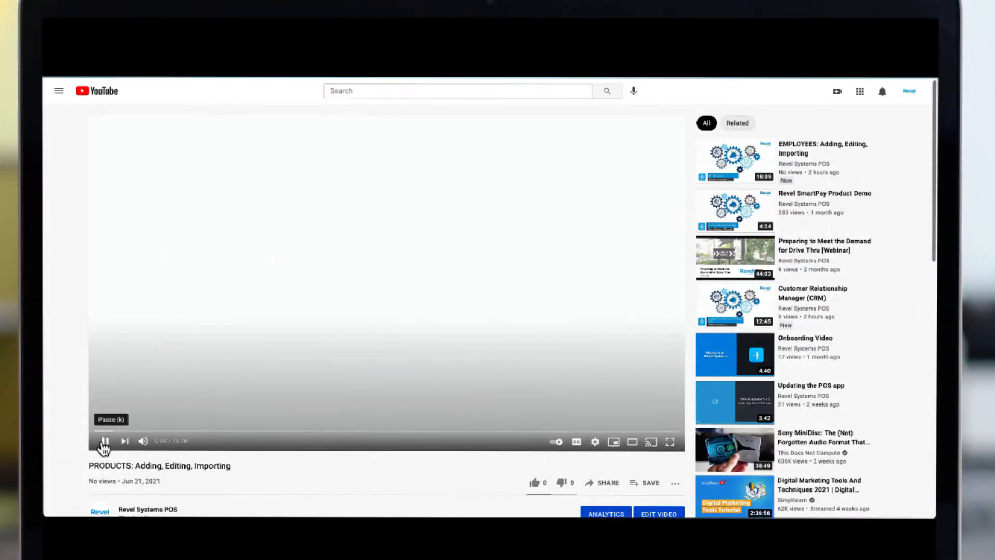
Step: Play the PRODUCTS: Adding, Editing, Importing video and expand its chapter list
{"action": "left_click", "coordinate": [104, 441]}
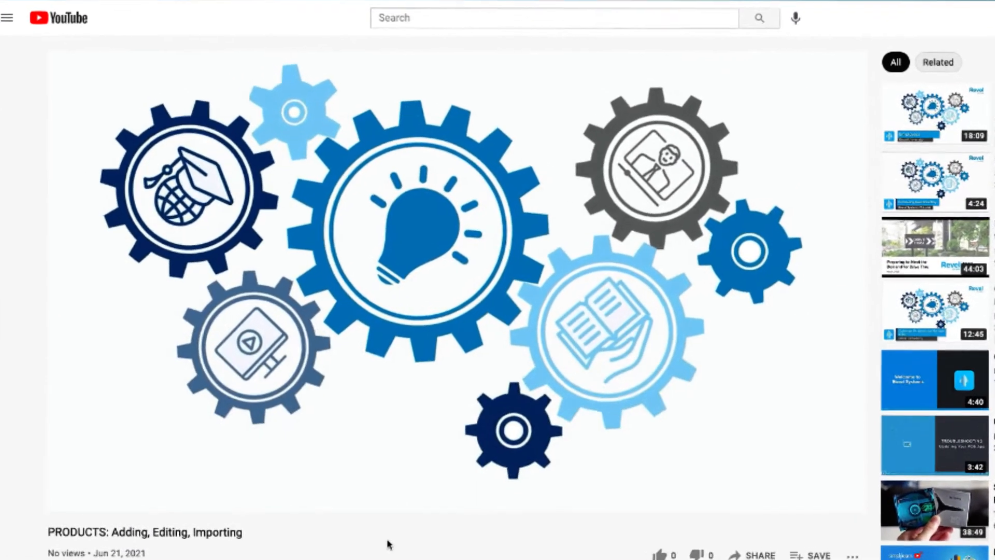
{"action": "scroll", "scroll_direction": "down", "scroll_amount": 3}
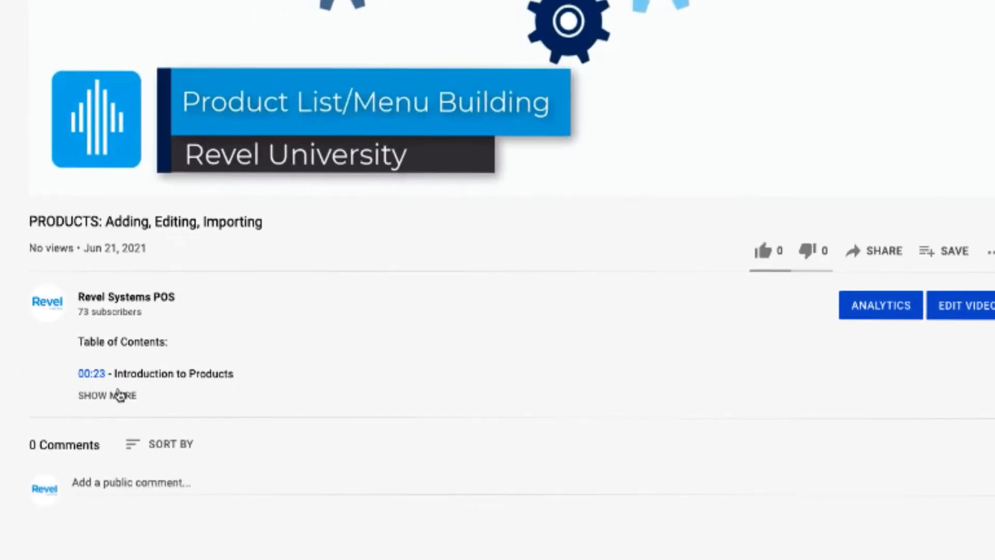
{"action": "left_click", "coordinate": [107, 395]}
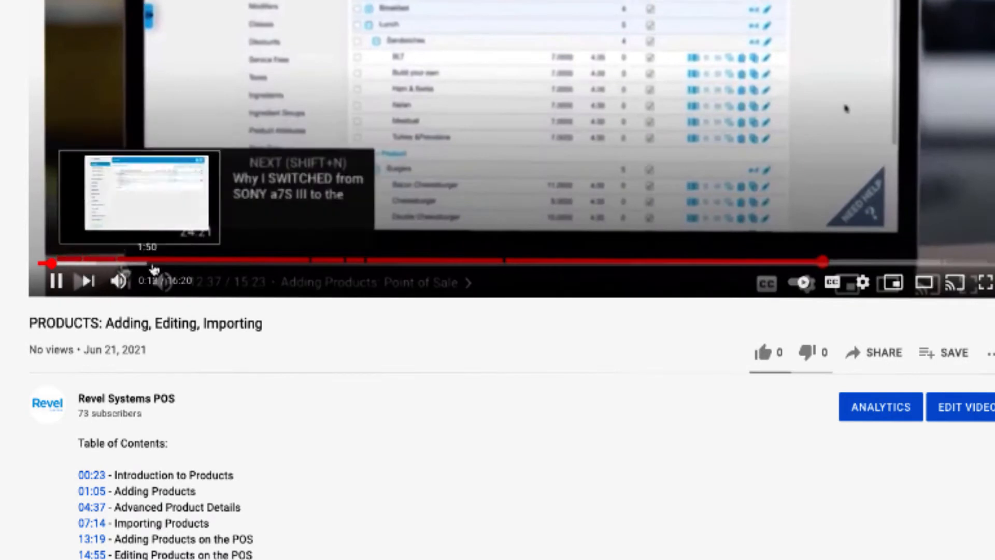
{"action": "mouse_move", "coordinate": [366, 262]}
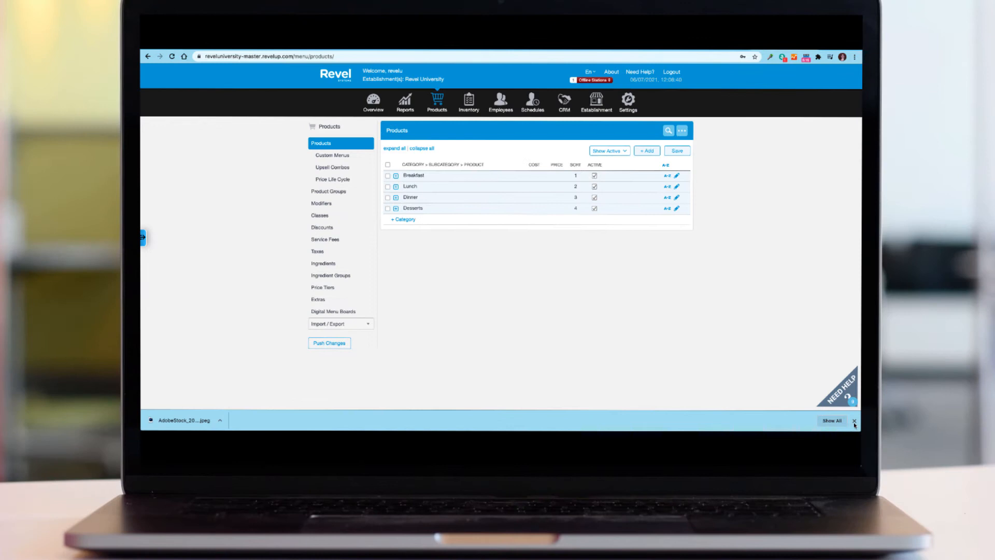
Step: Dismiss the downloads bar and go to Modifiers under Products
{"action": "left_click", "coordinate": [854, 421]}
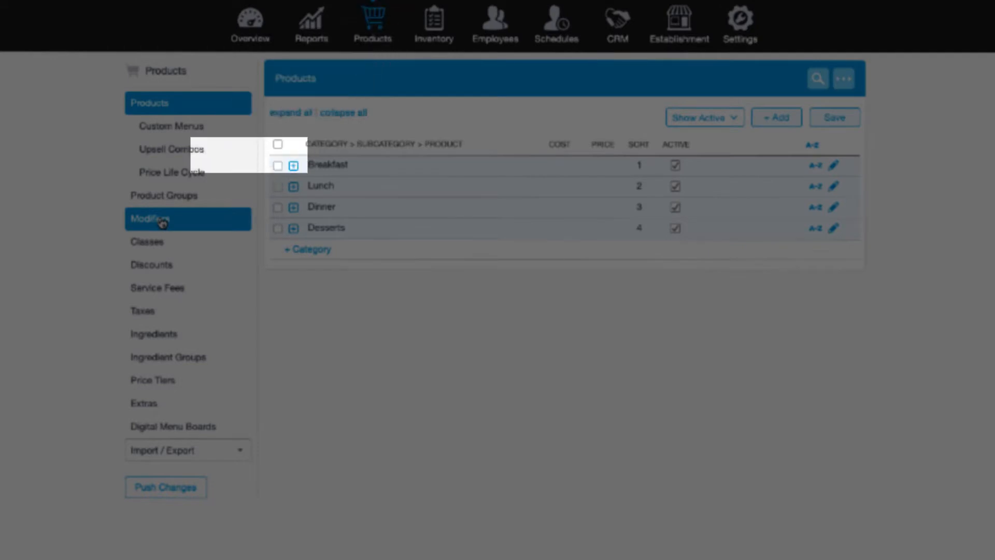
{"action": "left_click", "coordinate": [150, 218]}
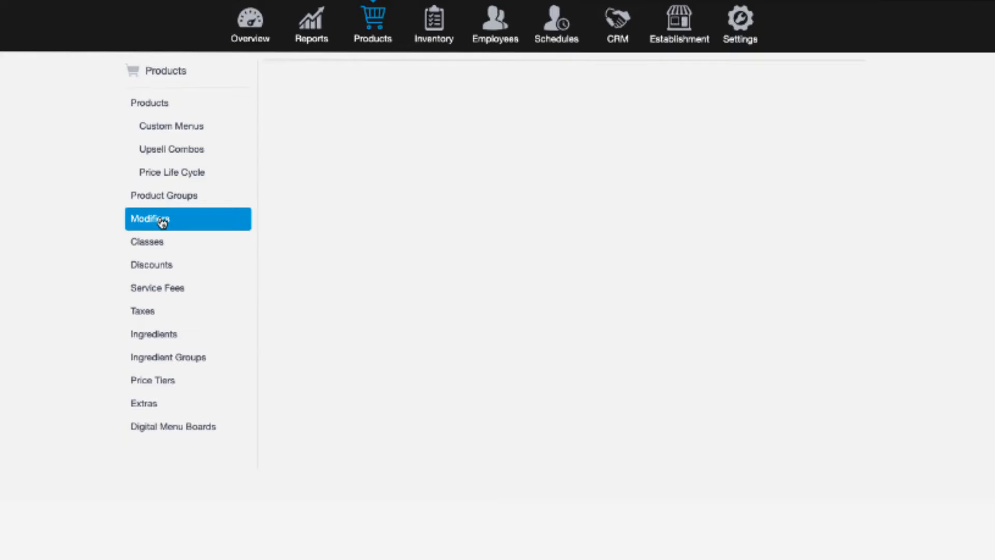
{"action": "left_click", "coordinate": [150, 219]}
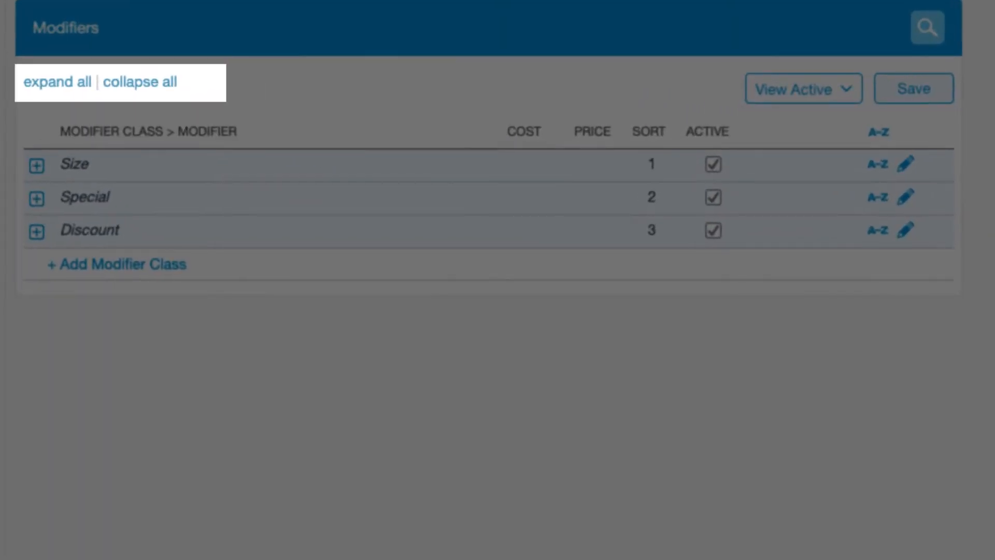
{"action": "mouse_move", "coordinate": [191, 140]}
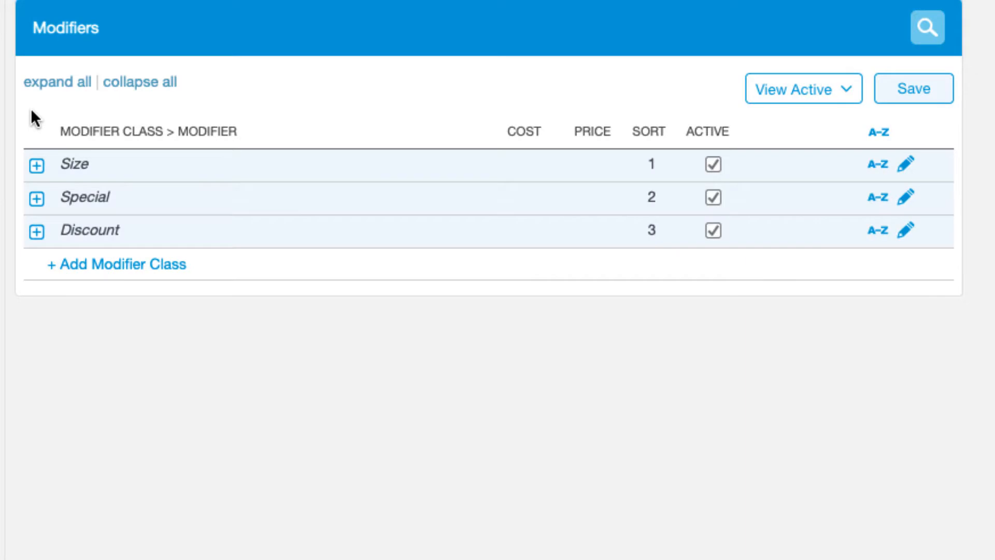
{"action": "left_click", "coordinate": [139, 81]}
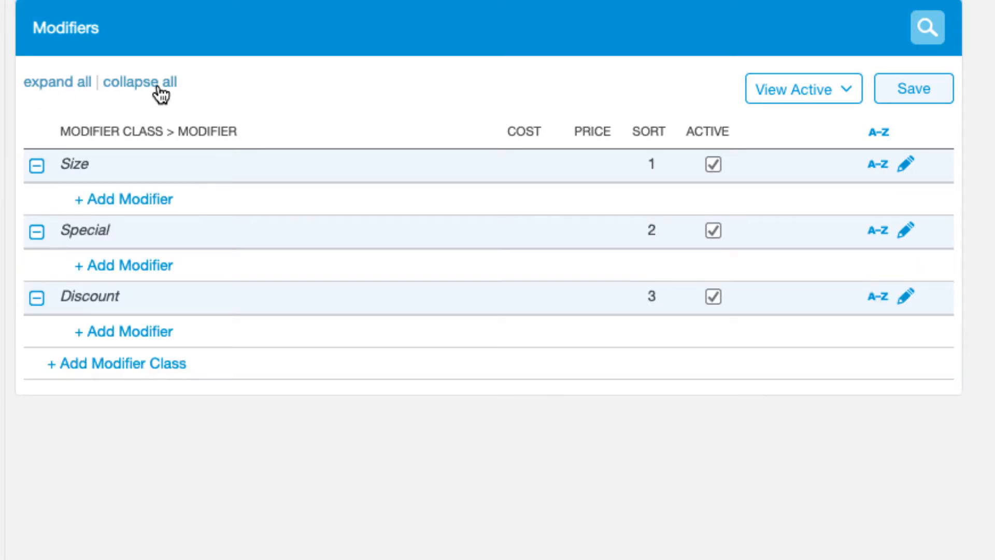
{"action": "left_click", "coordinate": [138, 81]}
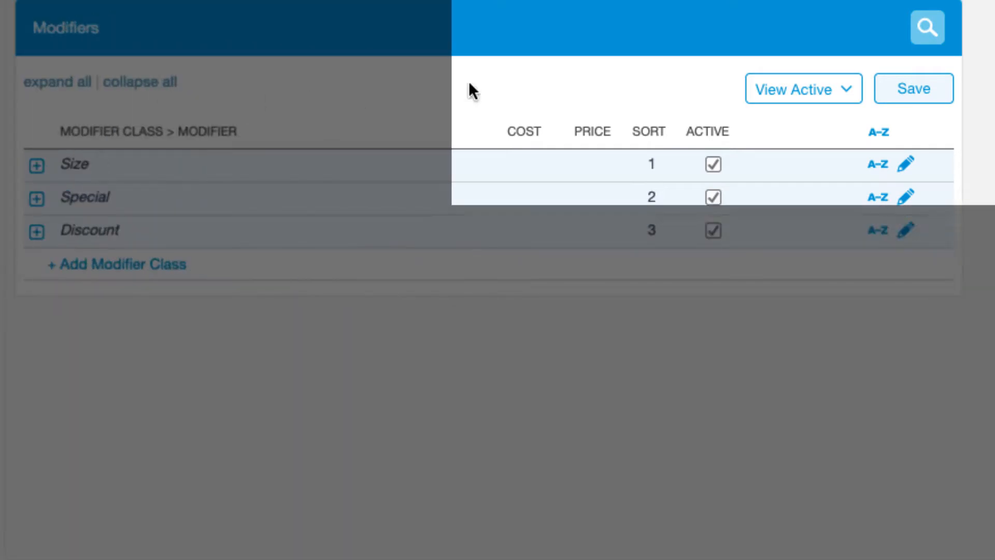
{"action": "left_click", "coordinate": [927, 27]}
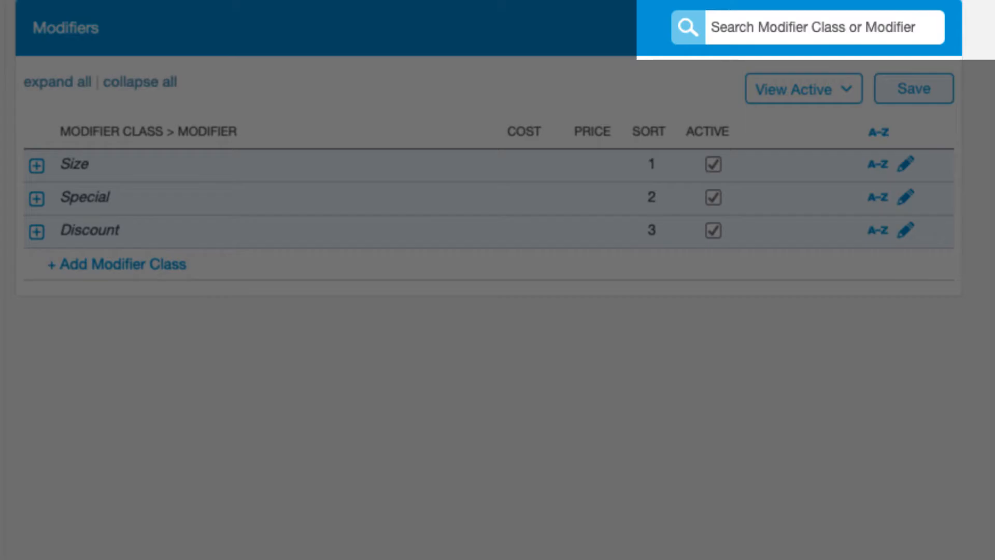
{"action": "left_click", "coordinate": [801, 88]}
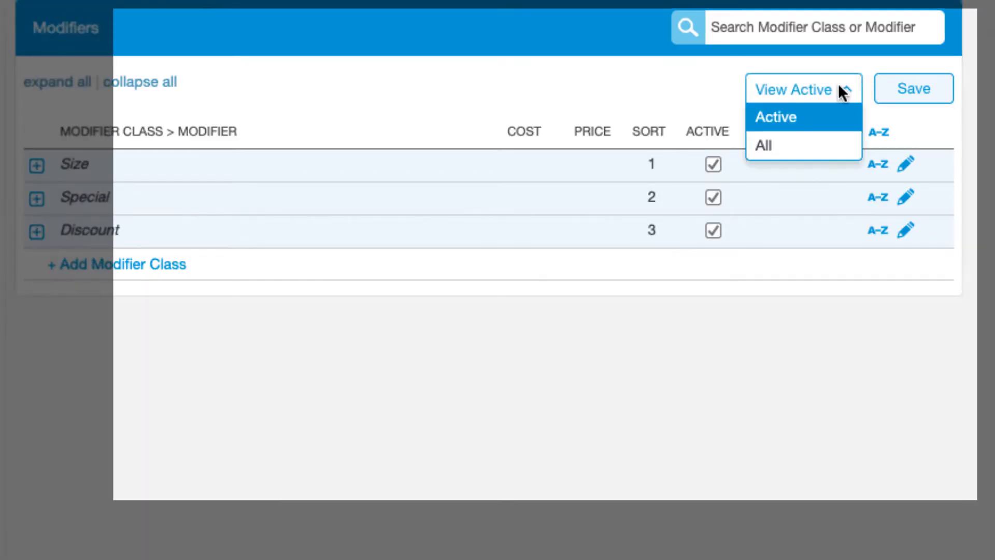
{"action": "mouse_move", "coordinate": [832, 129]}
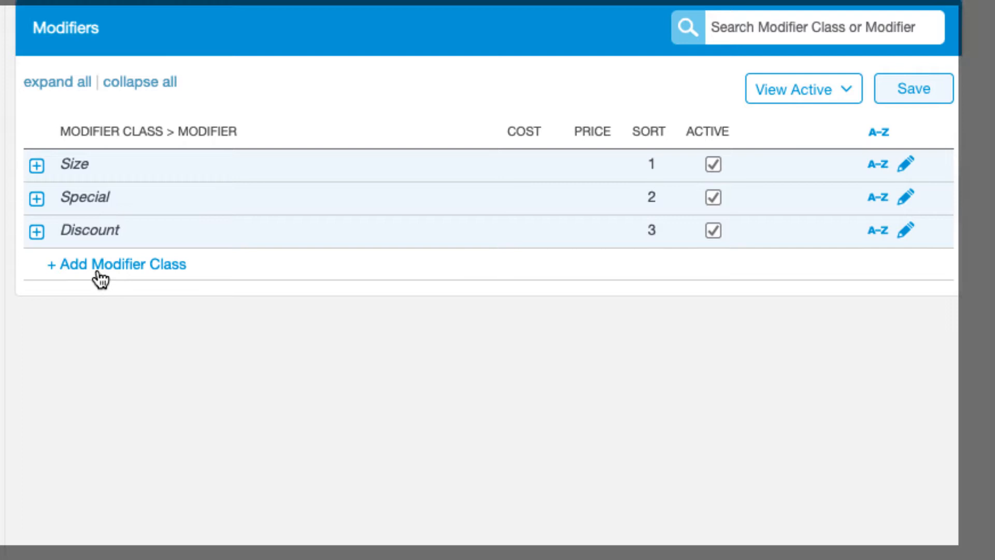
{"action": "left_click", "coordinate": [115, 263]}
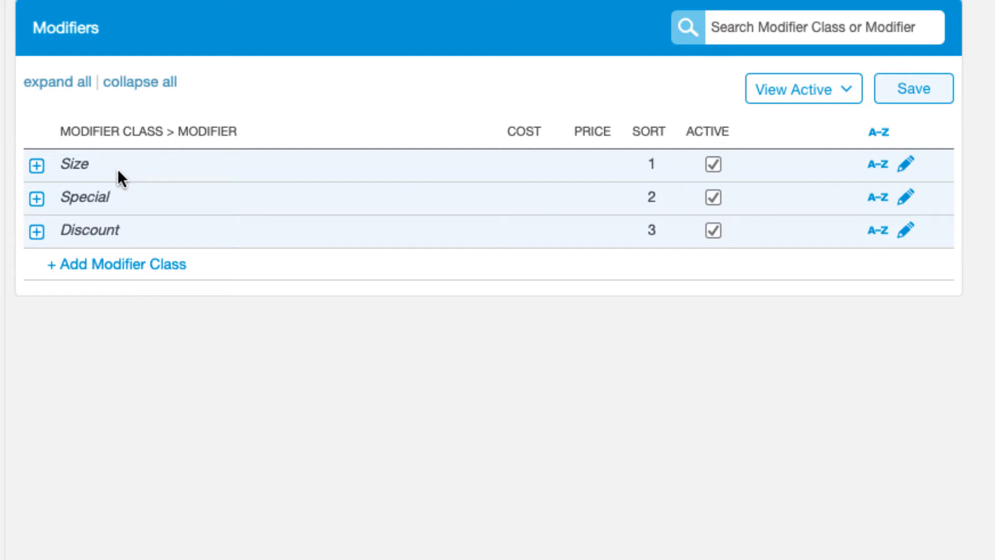
{"action": "mouse_move", "coordinate": [129, 204]}
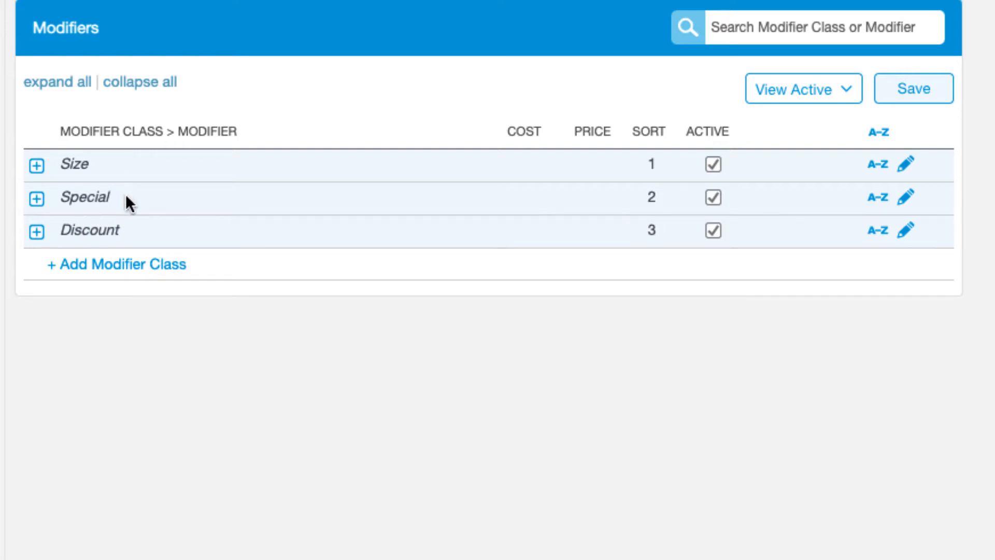
{"action": "mouse_move", "coordinate": [135, 228]}
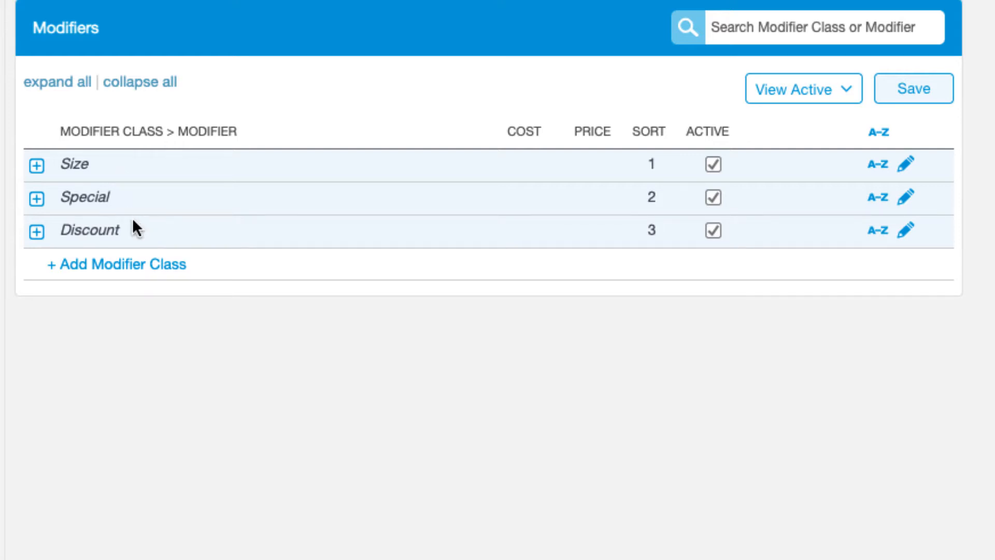
{"action": "mouse_move", "coordinate": [140, 245]}
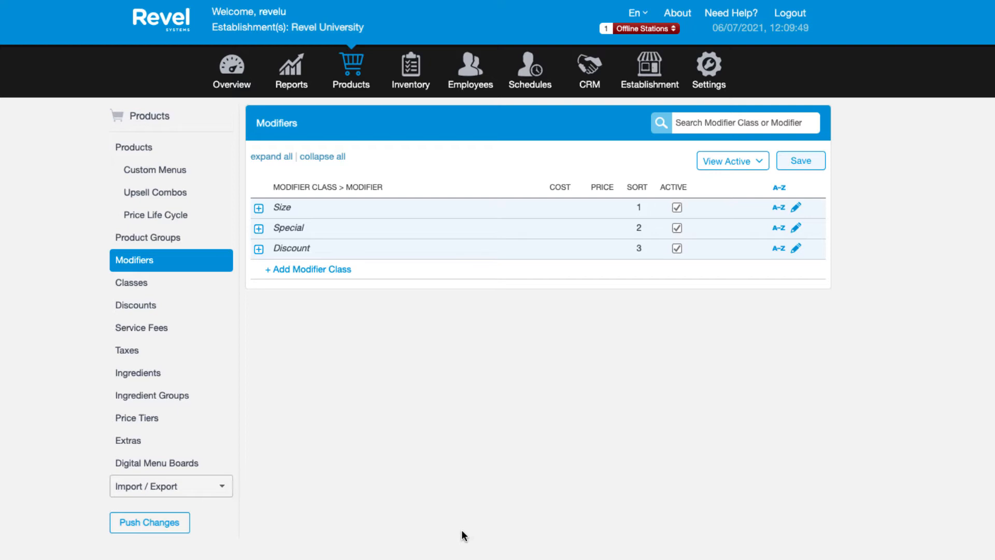
Step: Create a Toppings modifier class with Ketchup and Mayo as its first modifiers
{"action": "left_click", "coordinate": [307, 269]}
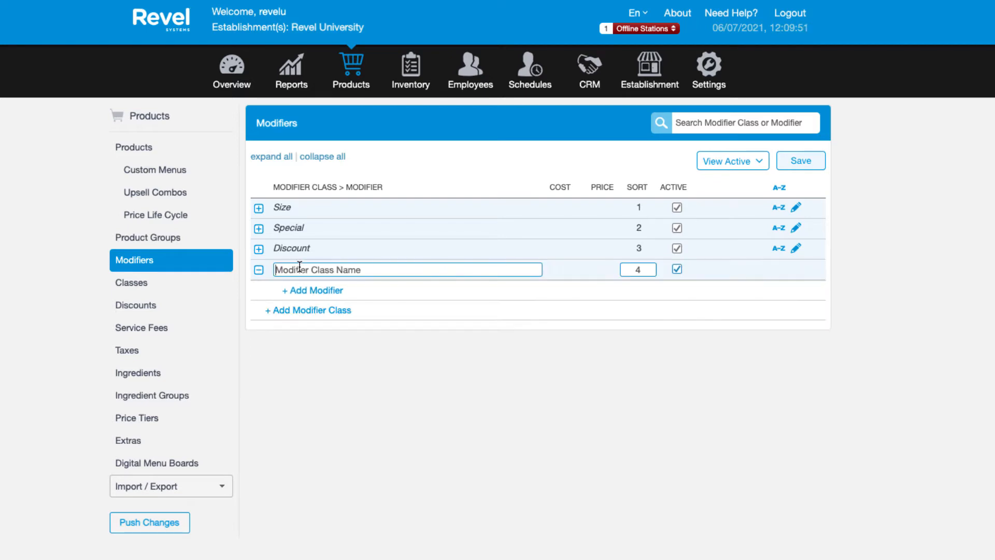
{"action": "type", "text": "Toppi"}
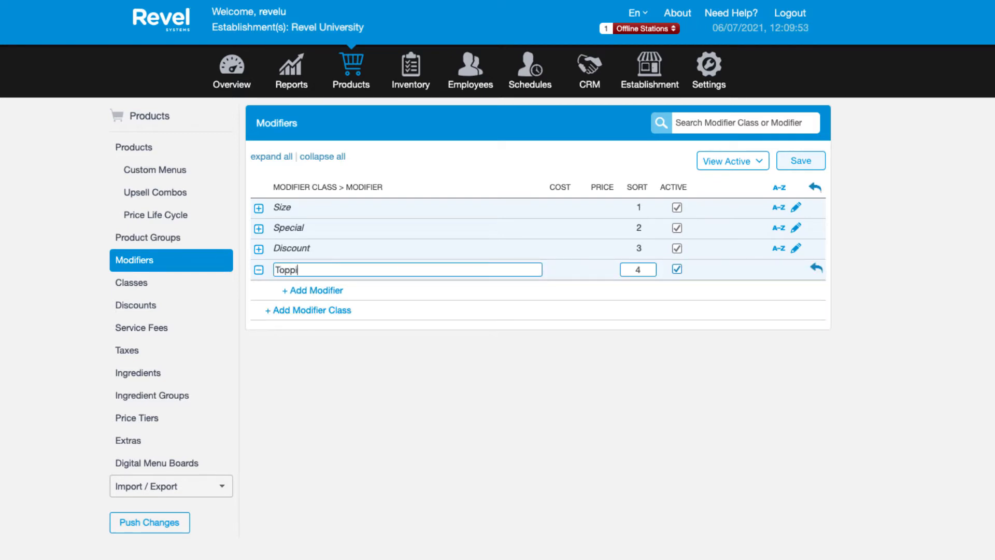
{"action": "type", "text": "ngs"}
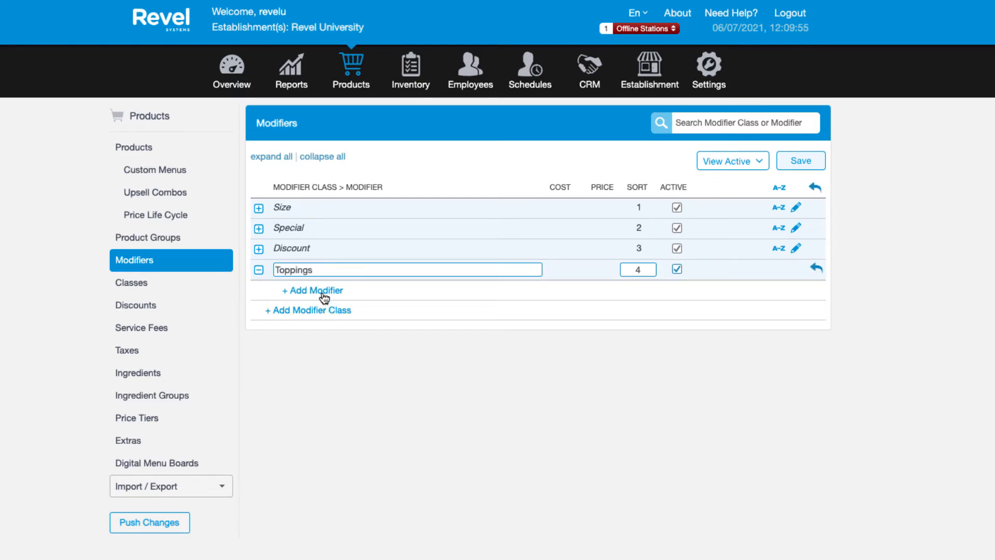
{"action": "left_click", "coordinate": [311, 290]}
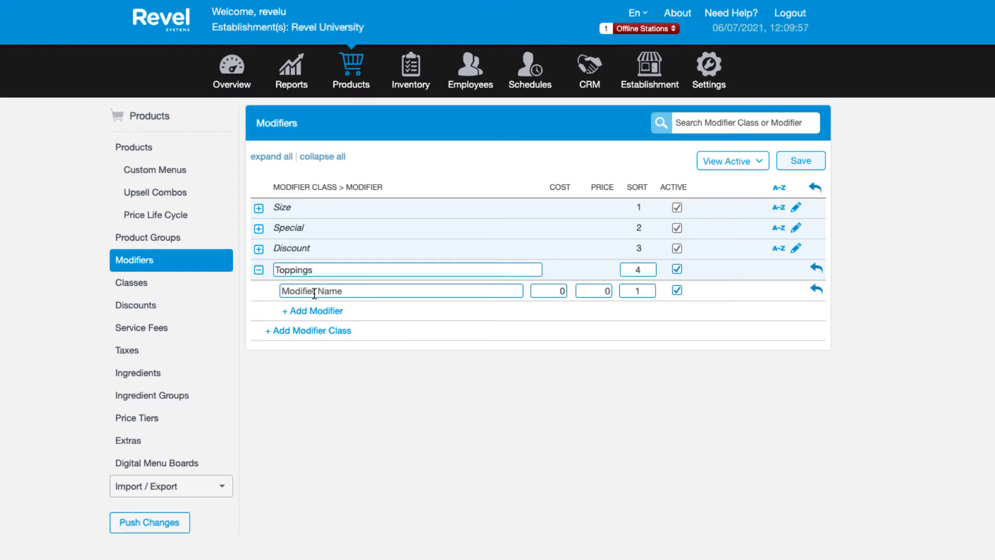
{"action": "type", "text": "Ketchup"}
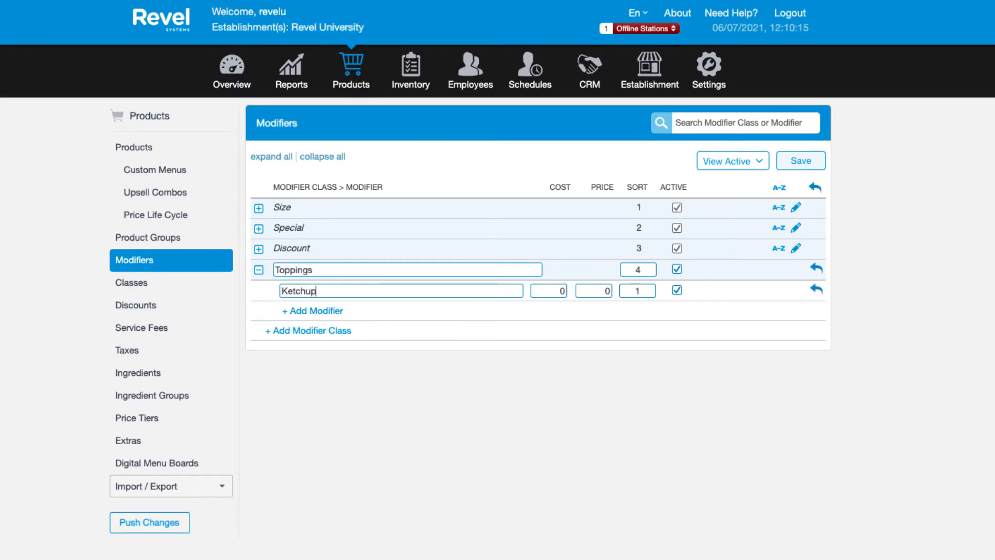
{"action": "left_click", "coordinate": [312, 311]}
{"action": "type", "text": "Mustard"}
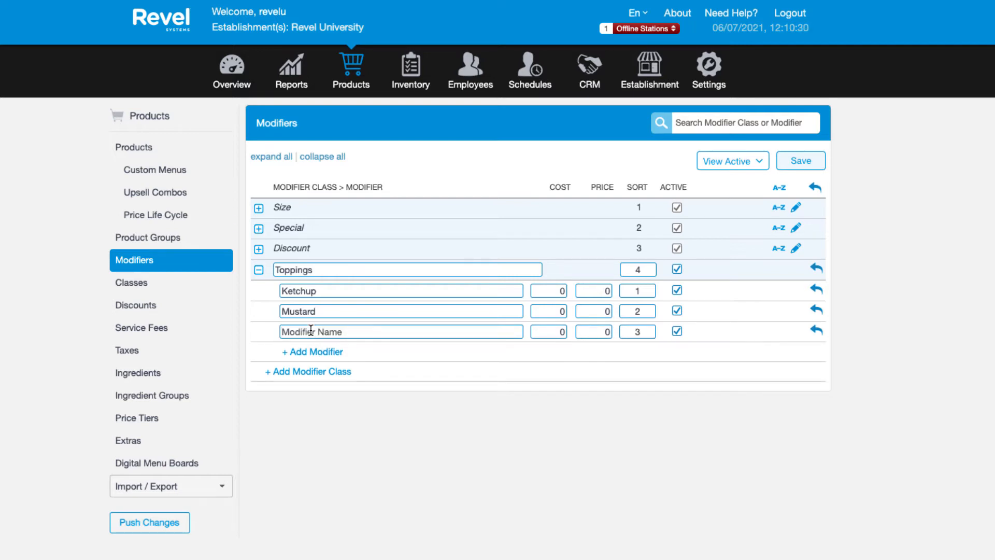
{"action": "type", "text": "Mayo"}
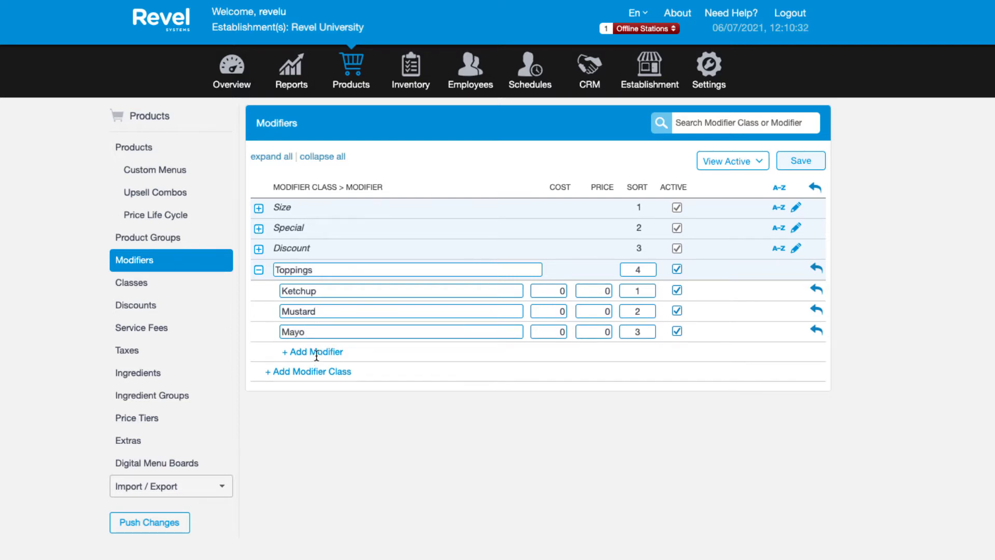
Step: Add the remaining toppings through Tomatoes and Avocados, pricing Avocados at 1
{"action": "left_click", "coordinate": [312, 351]}
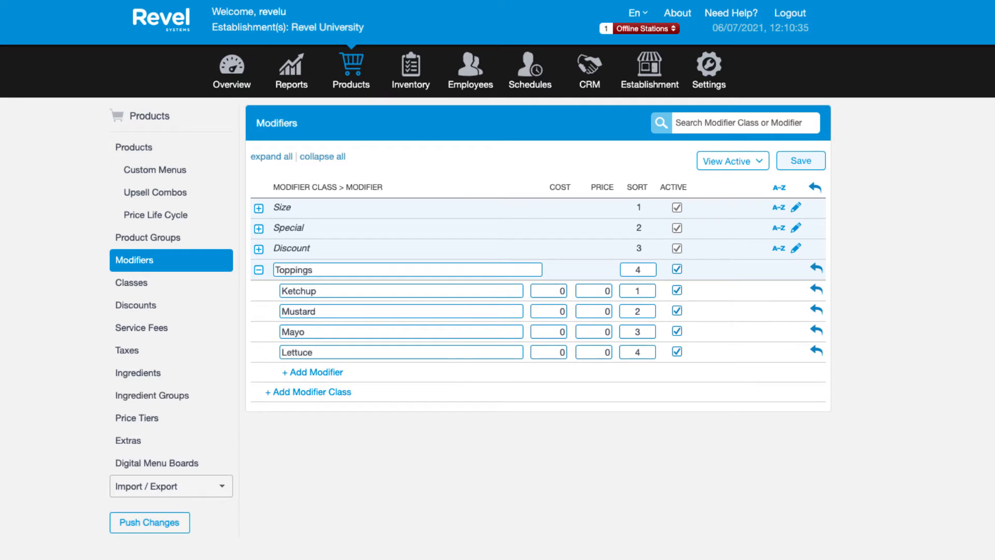
{"action": "left_click", "coordinate": [312, 372]}
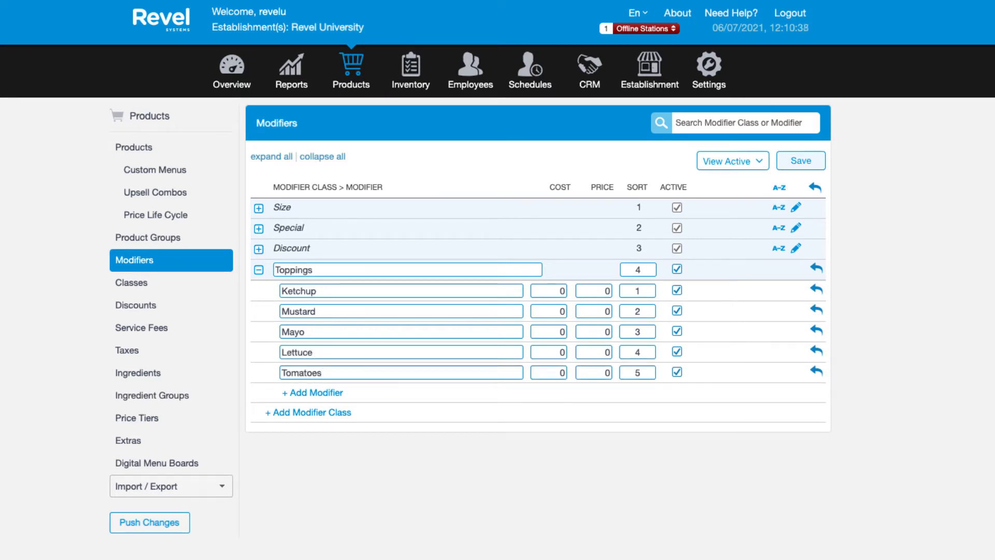
{"action": "left_click", "coordinate": [400, 372]}
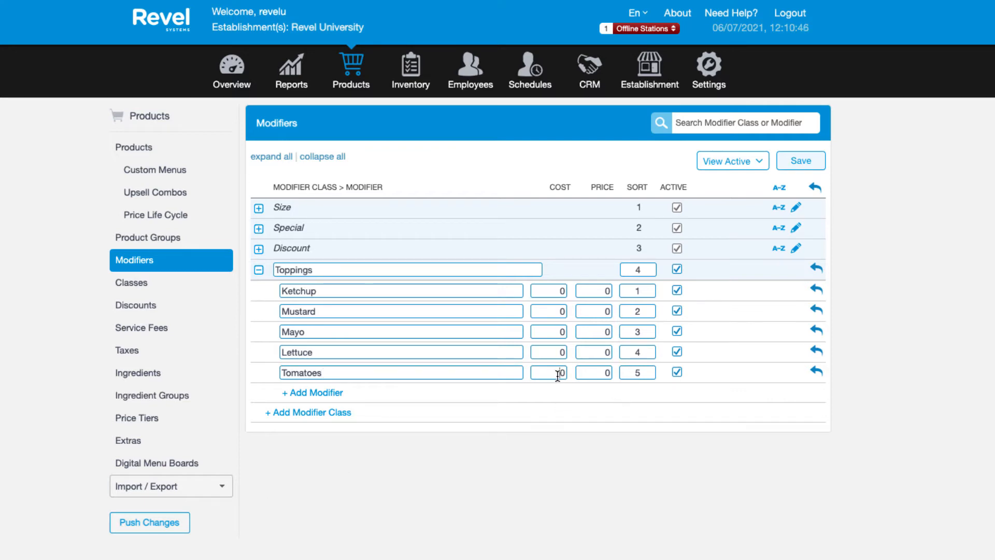
{"action": "mouse_move", "coordinate": [600, 372]}
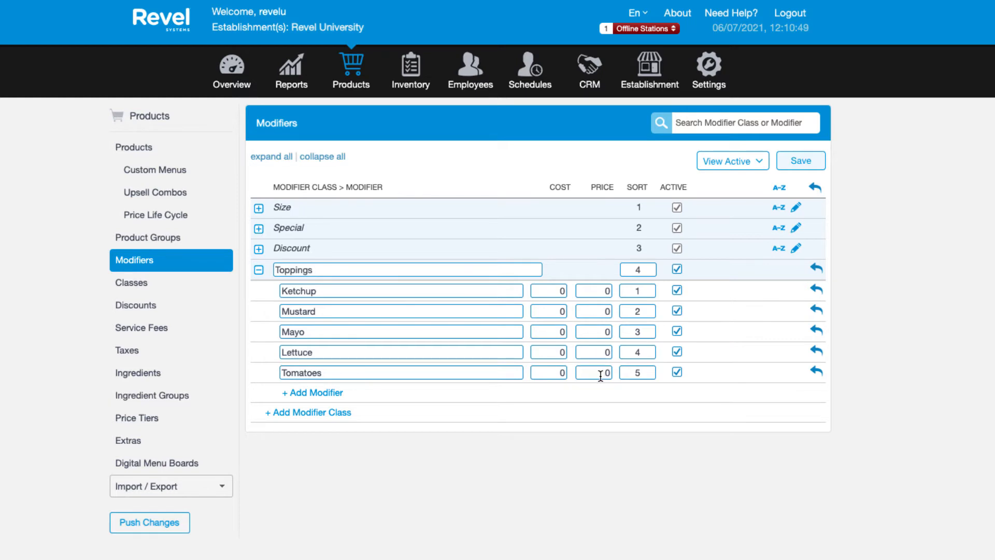
{"action": "mouse_move", "coordinate": [597, 392]}
{"action": "type", "text": "Avoc"}
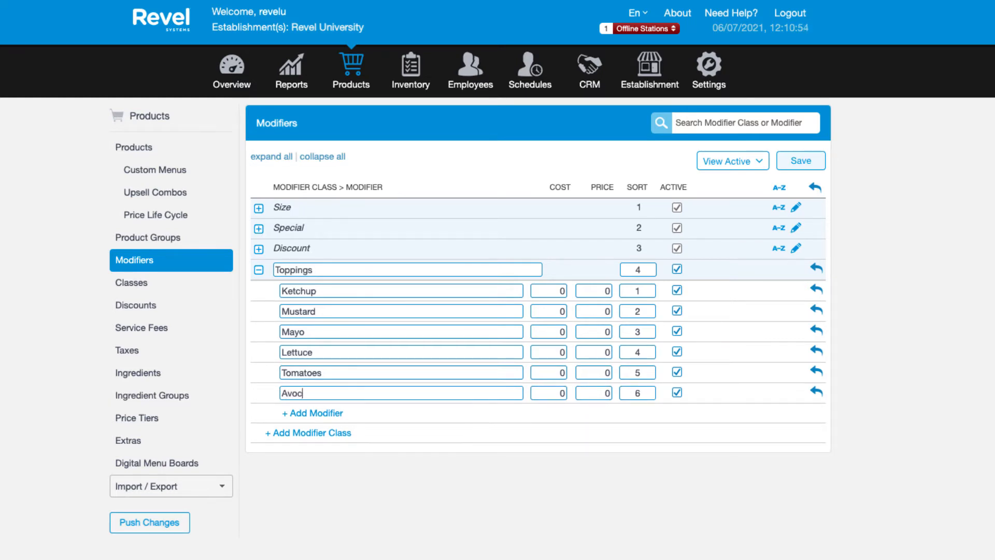
{"action": "type", "text": "ados"}
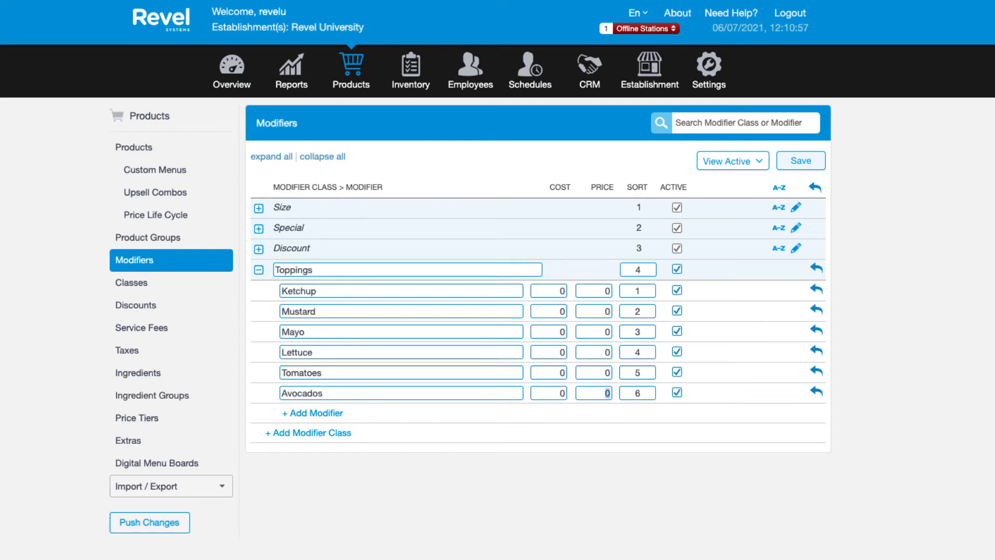
{"action": "type", "text": "1"}
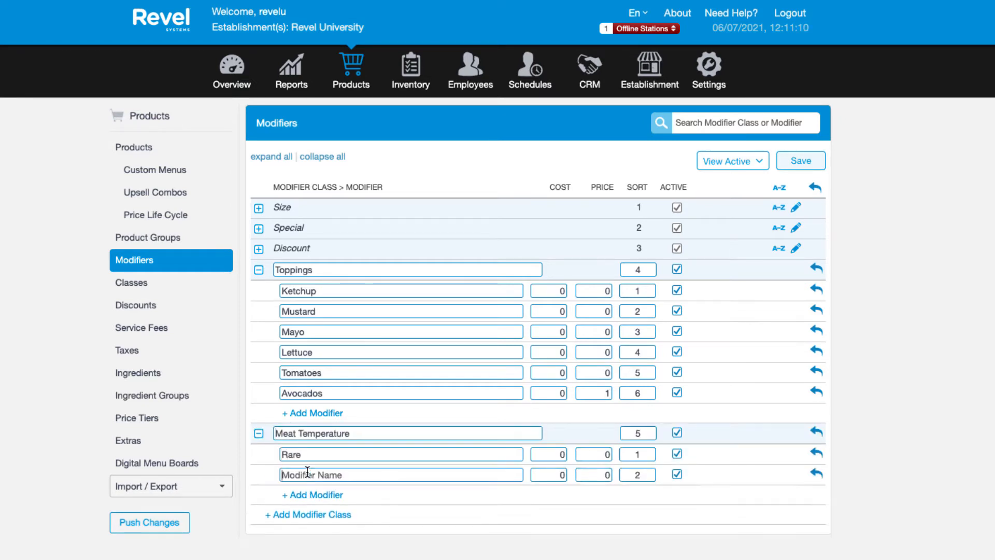
Step: Add Medium Rare and further temperature options to the Meat Temperature class
{"action": "type", "text": "Medium Rare"}
{"action": "type", "text": "Medium Wel"}
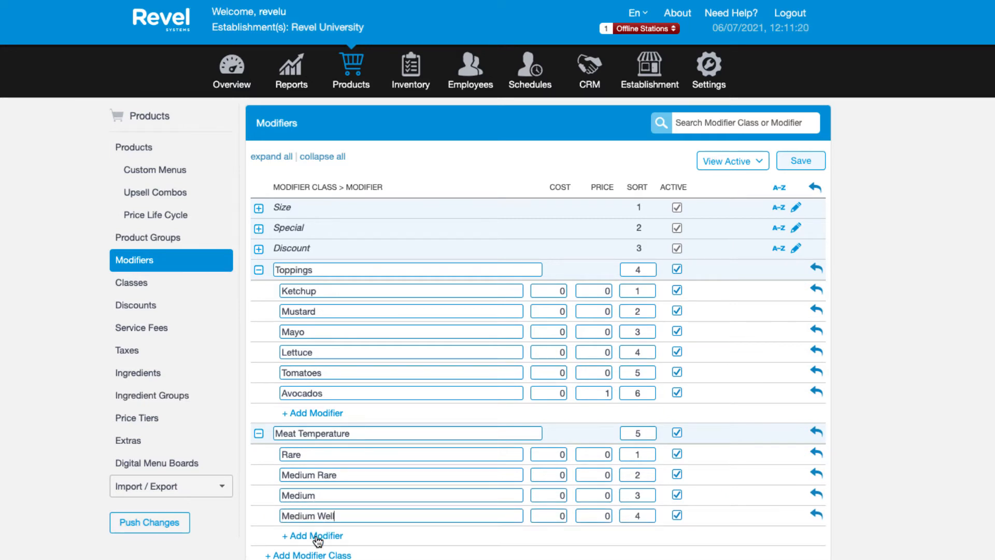
{"action": "left_click", "coordinate": [312, 535]}
{"action": "type", "text": "Well"}
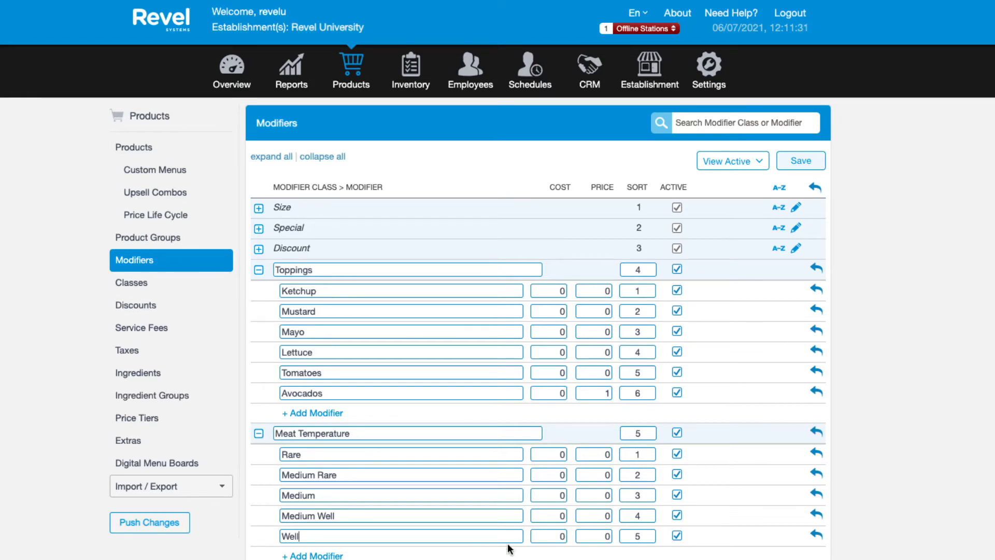
{"action": "left_click", "coordinate": [637, 535]}
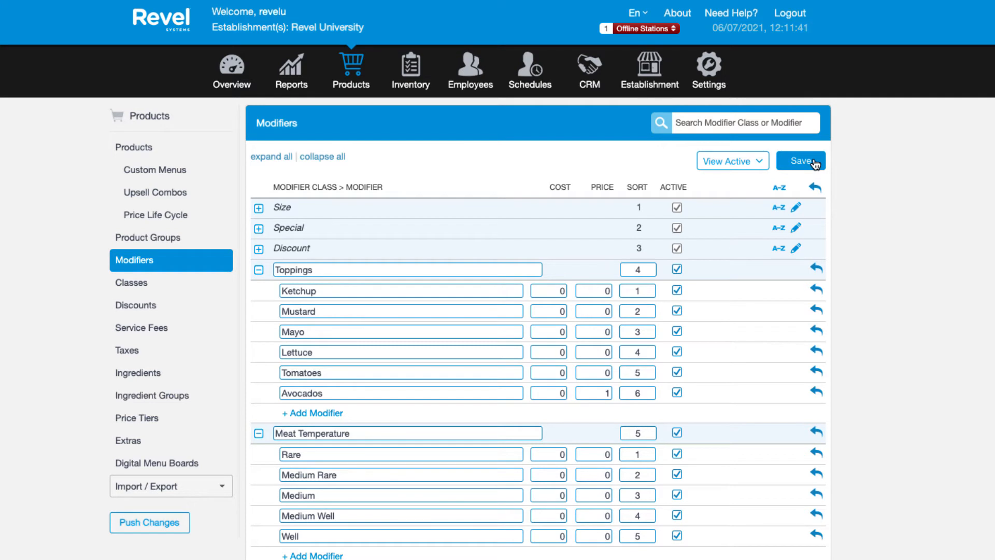
Step: Save the Toppings and Meat Temperature modifier classes
{"action": "left_click", "coordinate": [800, 159]}
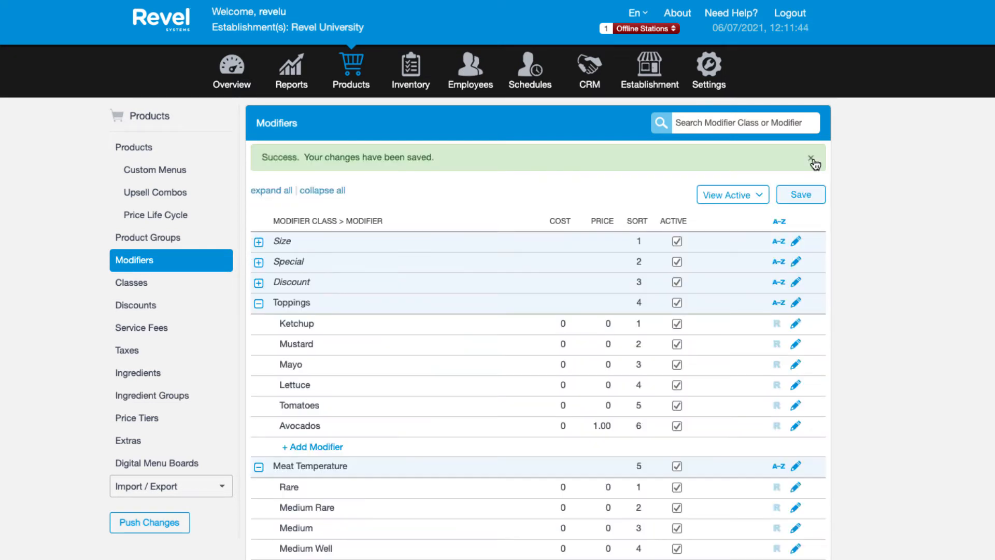
{"action": "mouse_move", "coordinate": [593, 447]}
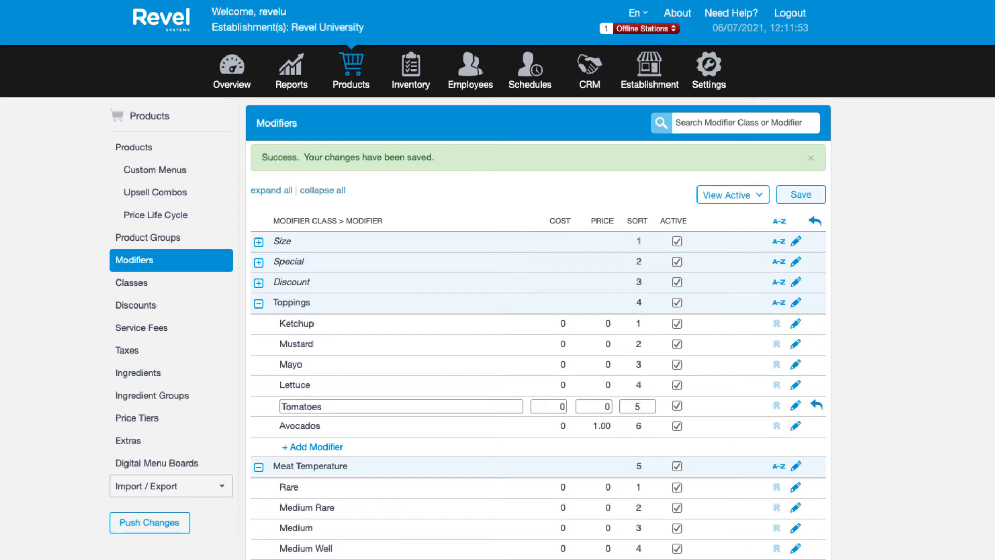
{"action": "mouse_move", "coordinate": [776, 487]}
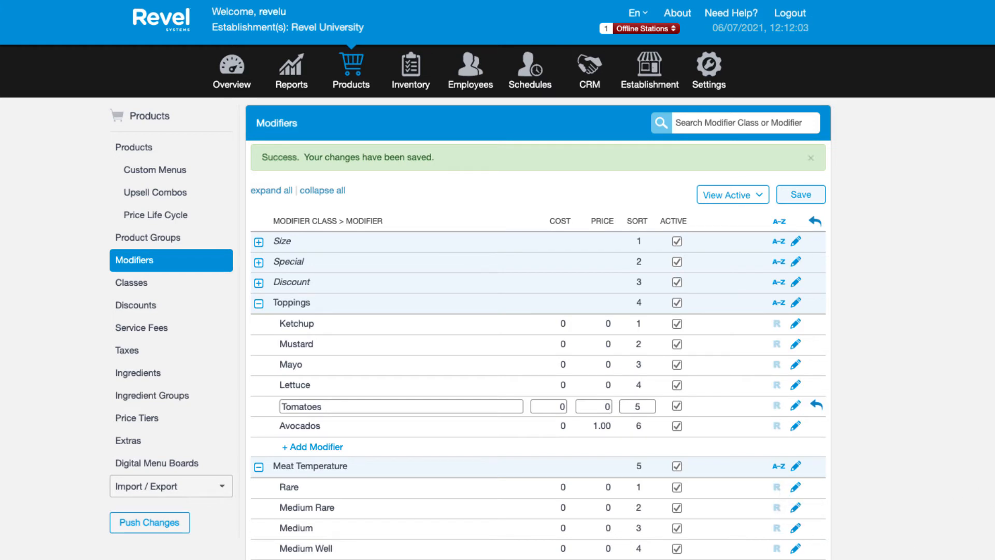
{"action": "mouse_move", "coordinate": [808, 493]}
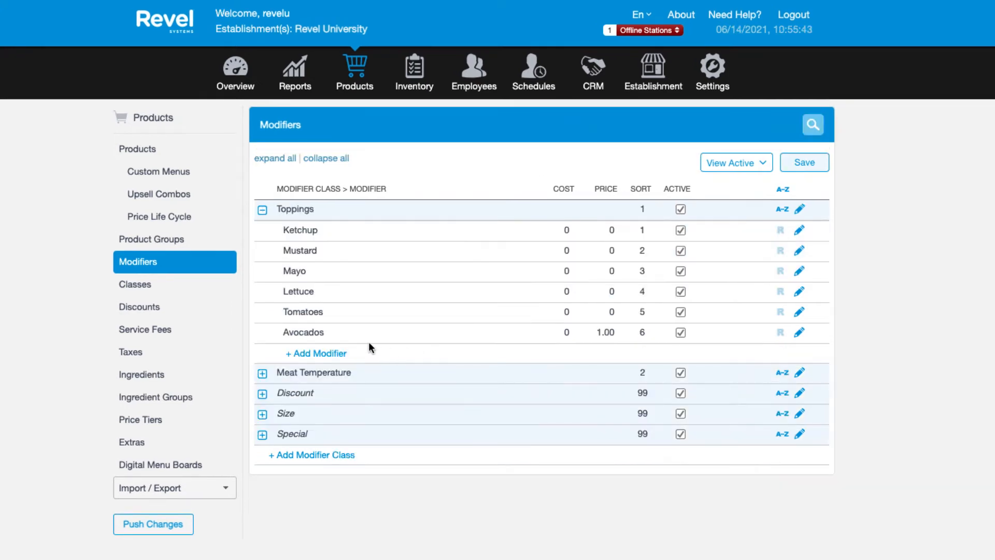
{"action": "left_click", "coordinate": [799, 332]}
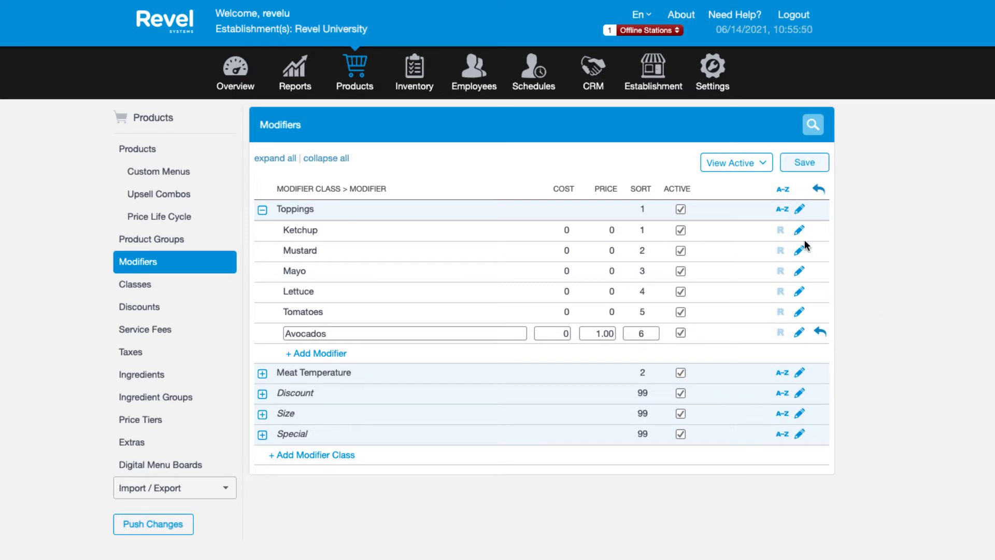
{"action": "mouse_move", "coordinate": [761, 355]}
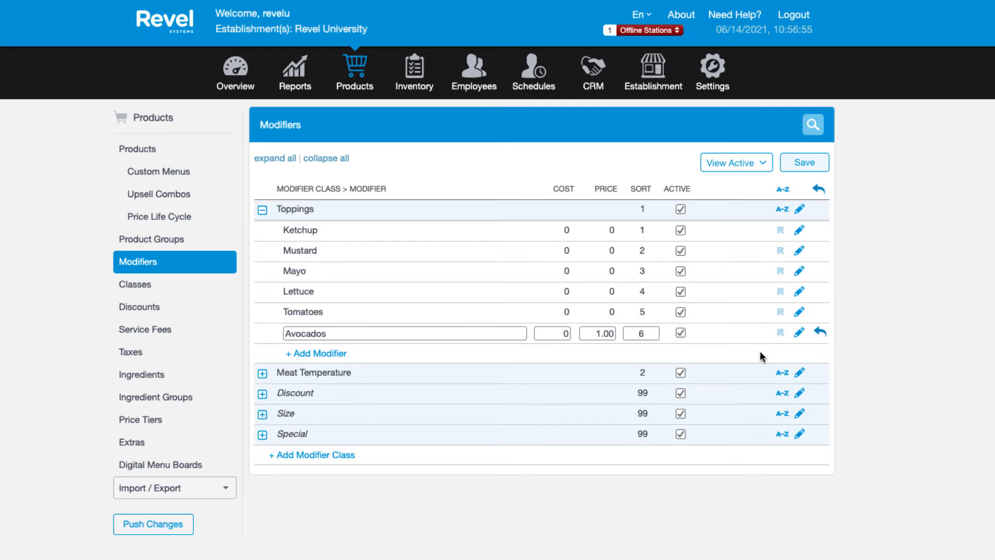
{"action": "mouse_move", "coordinate": [782, 333]}
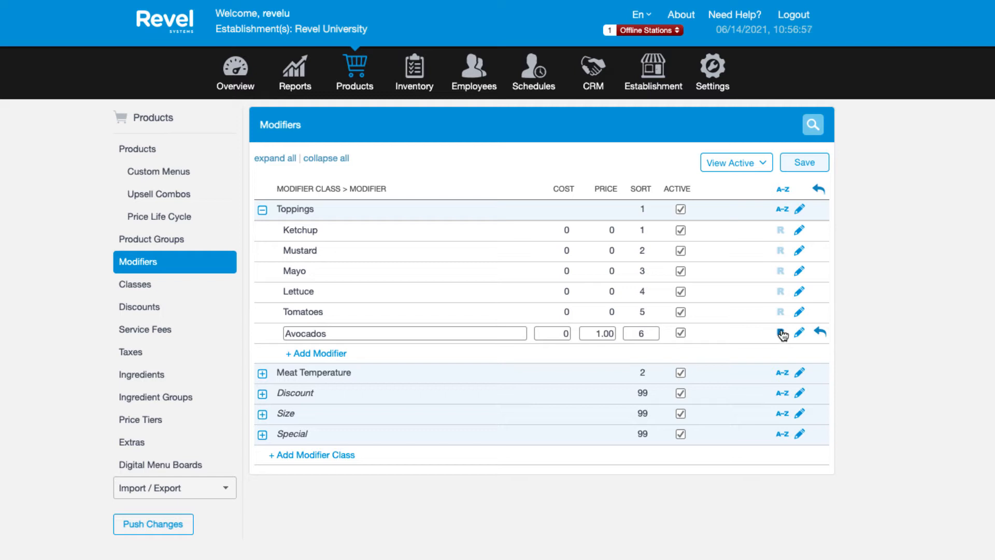
{"action": "mouse_move", "coordinate": [782, 333]}
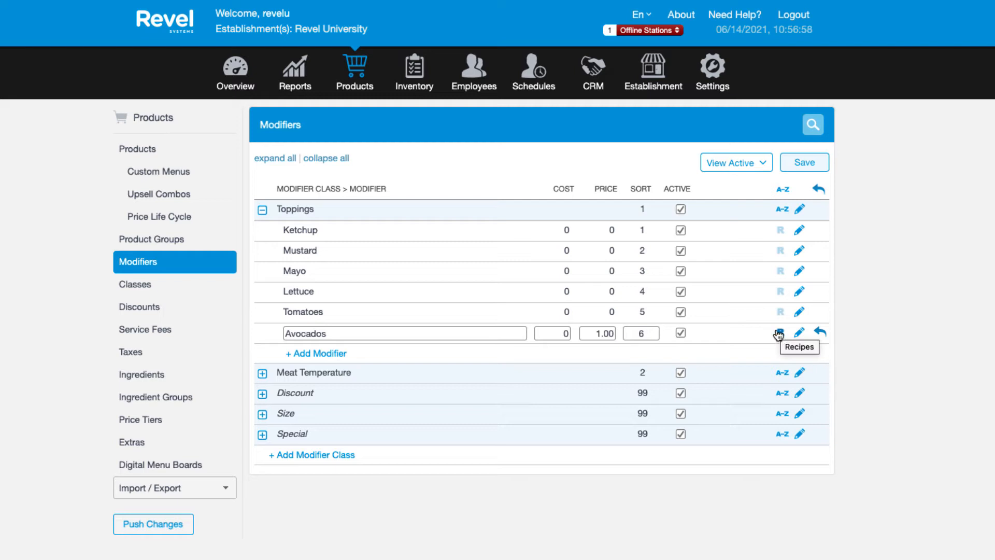
{"action": "mouse_move", "coordinate": [789, 341]}
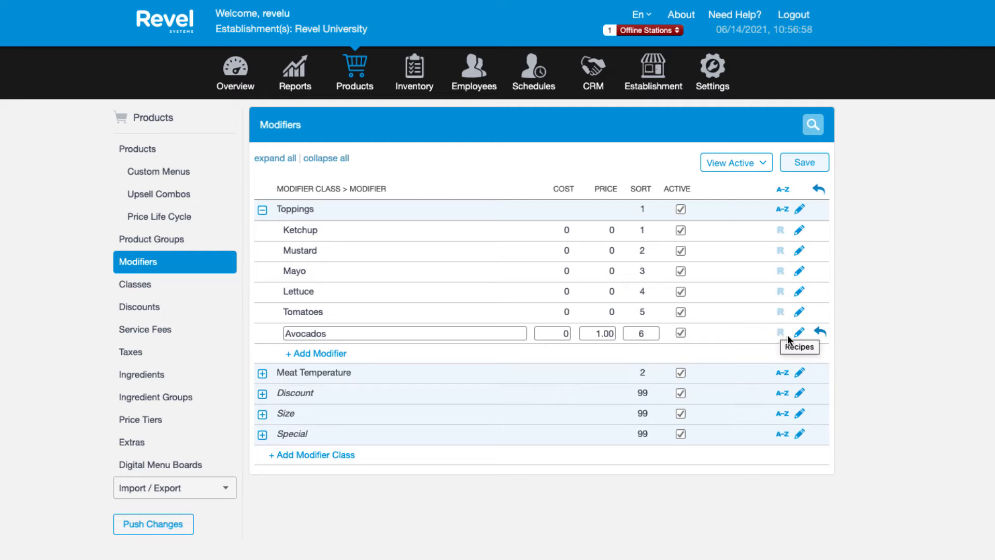
{"action": "mouse_move", "coordinate": [800, 330]}
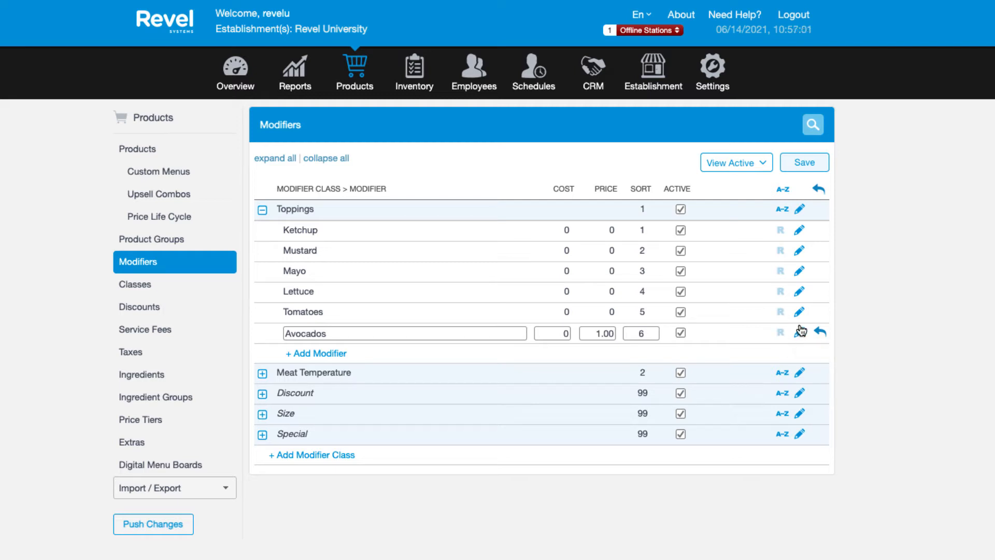
{"action": "mouse_move", "coordinate": [962, 374]}
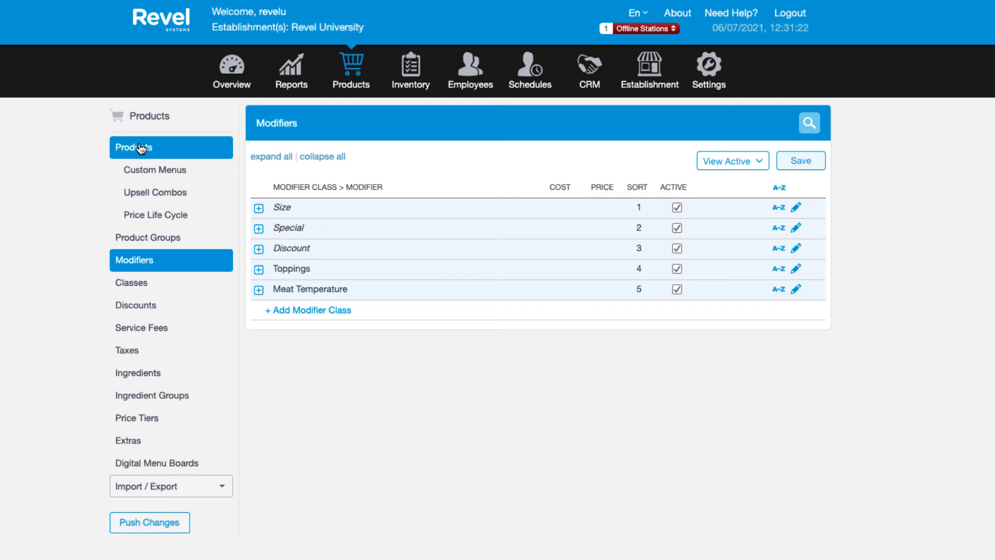
Step: Save the classes, then reach Hamburger under Lunch > Burgers and start copying its settings
{"action": "left_click", "coordinate": [800, 160]}
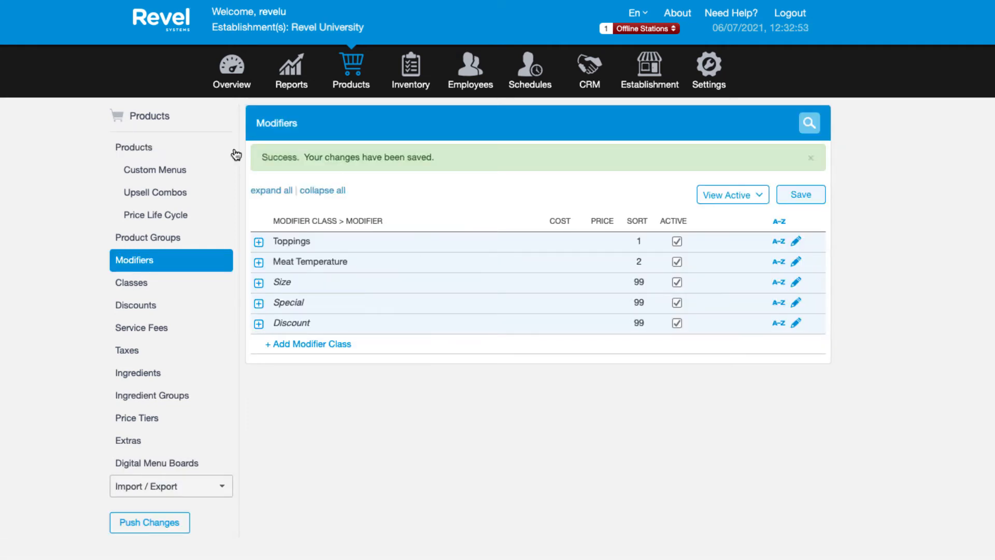
{"action": "mouse_move", "coordinate": [134, 146]}
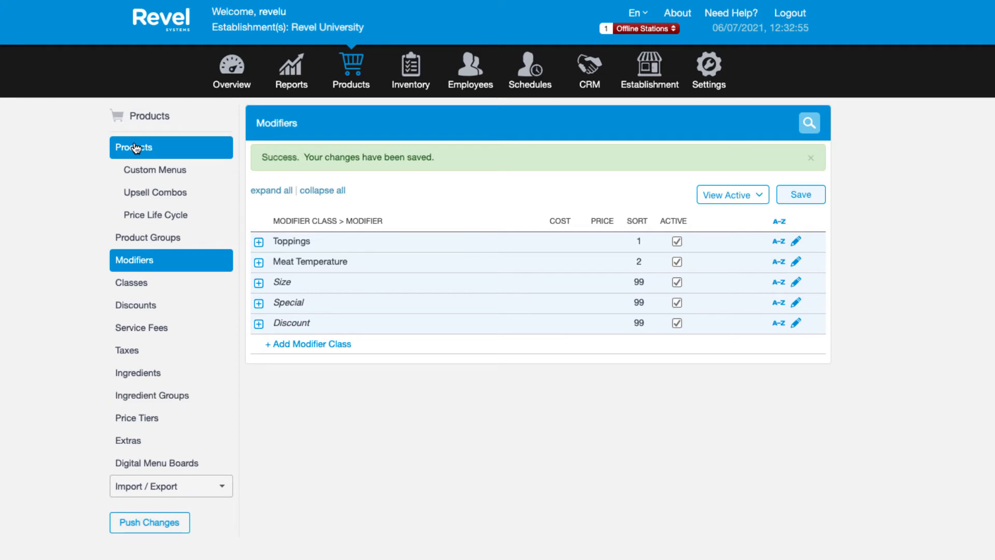
{"action": "left_click", "coordinate": [133, 147]}
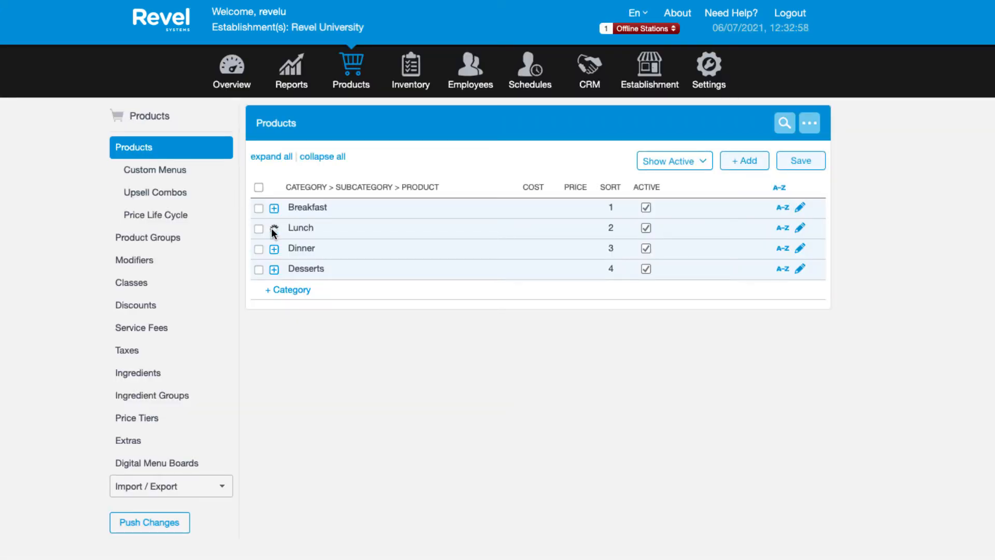
{"action": "left_click", "coordinate": [274, 227]}
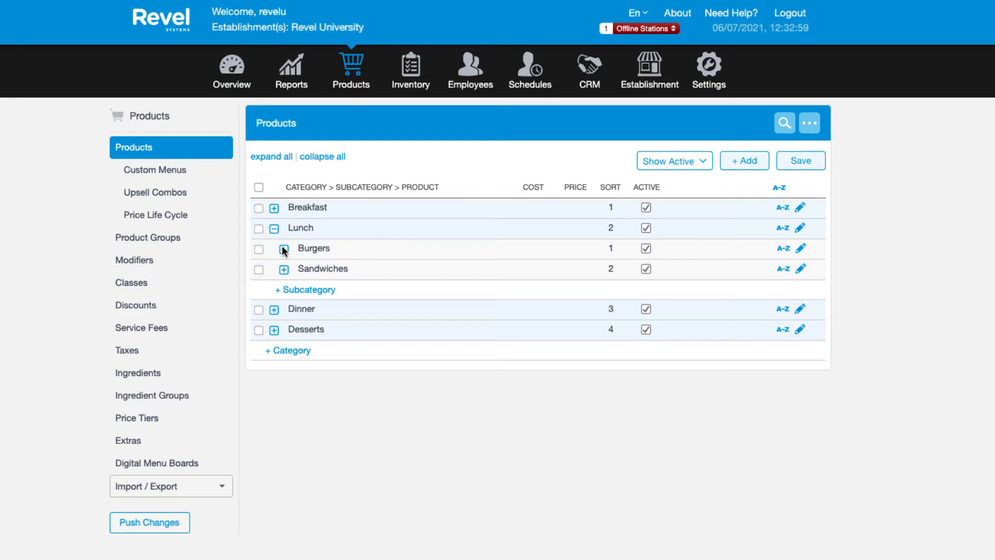
{"action": "left_click", "coordinate": [274, 248]}
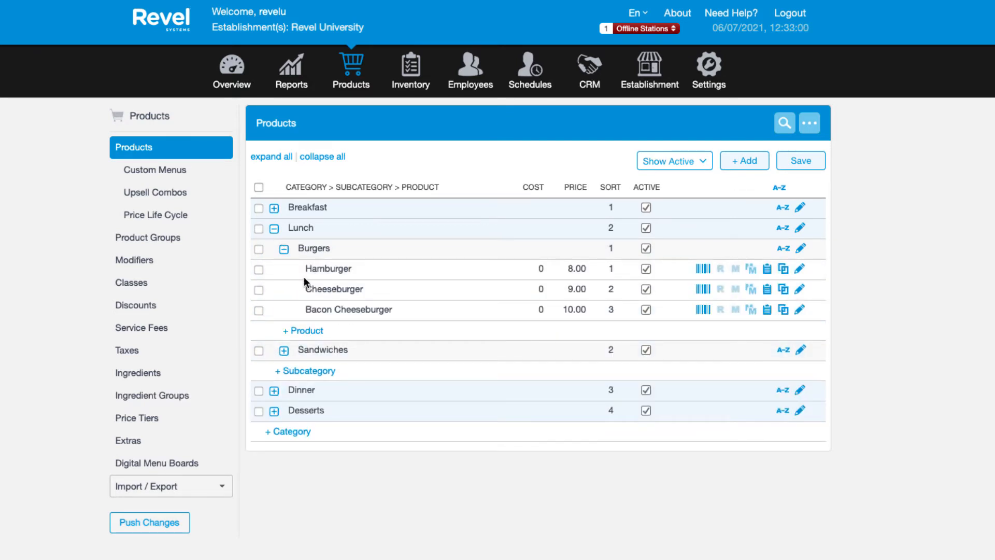
{"action": "mouse_move", "coordinate": [737, 272]}
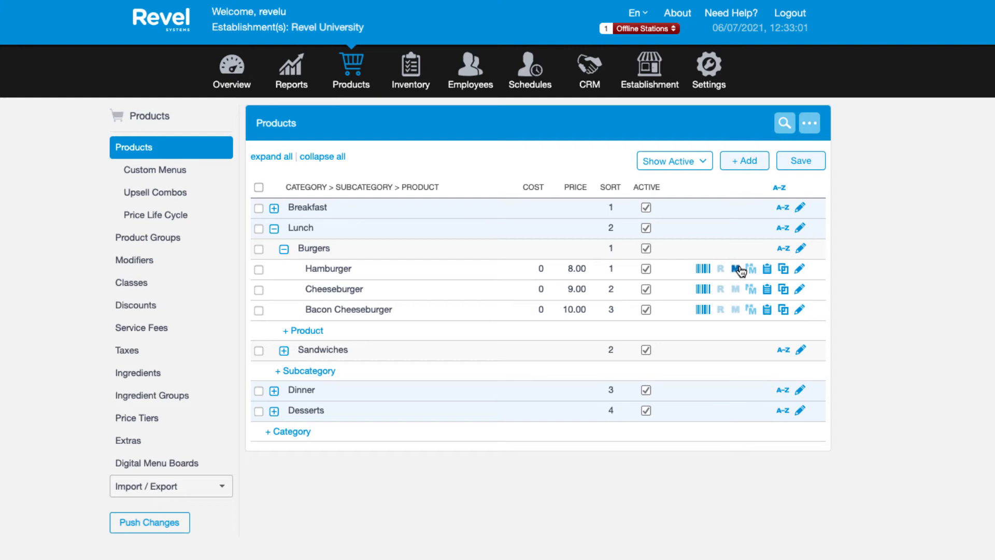
{"action": "mouse_move", "coordinate": [738, 273]}
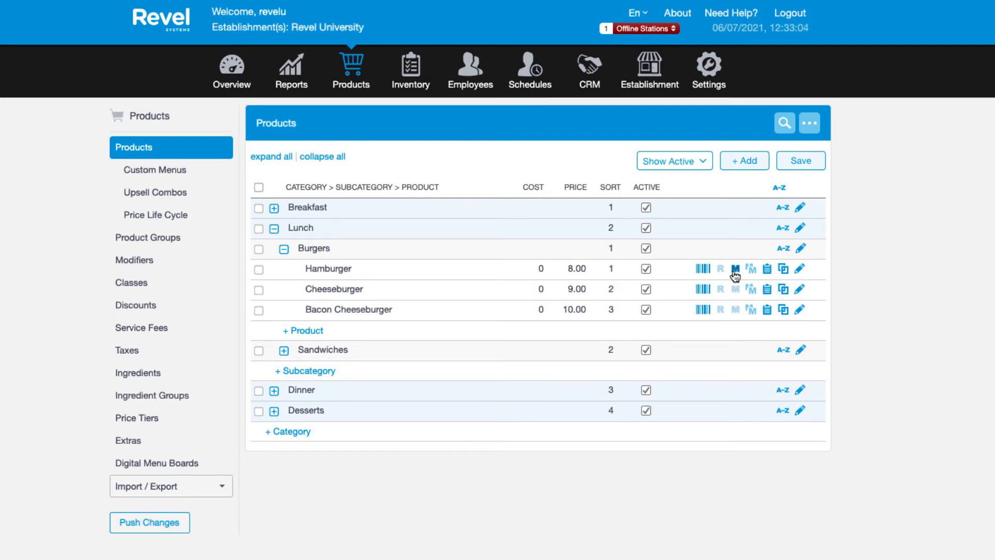
{"action": "left_click", "coordinate": [736, 269]}
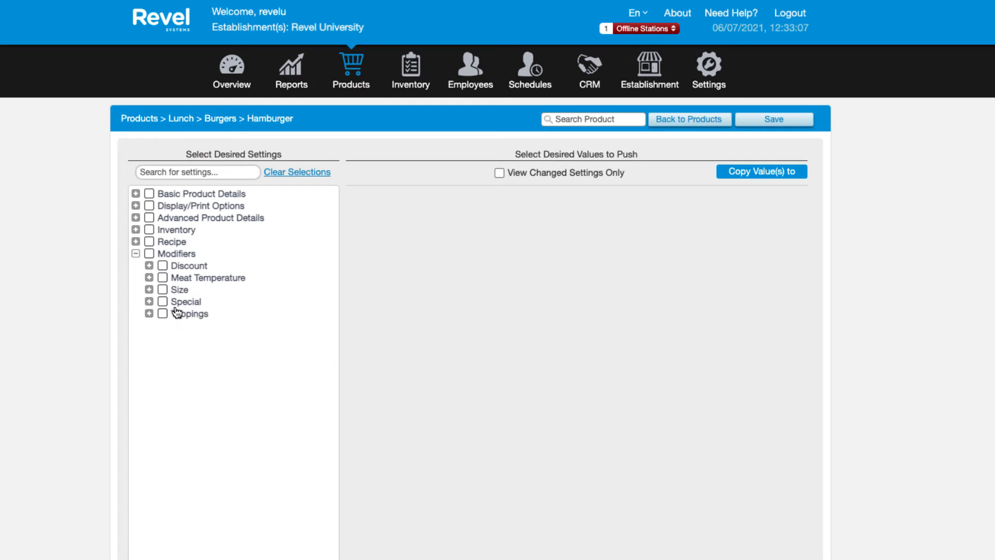
Step: Tick Meat Temperature and Toppings for the Hamburger and bring their settings into view
{"action": "left_click", "coordinate": [162, 278]}
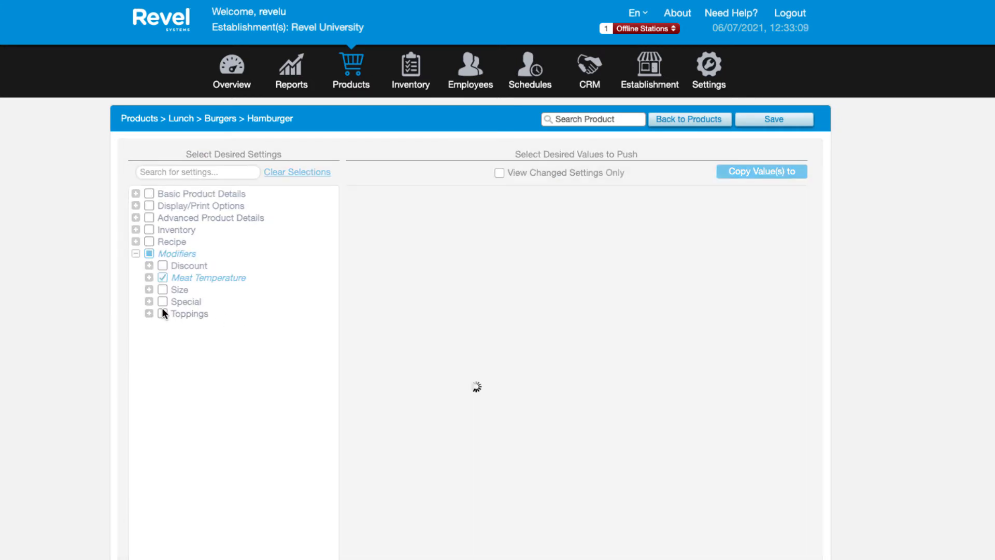
{"action": "left_click", "coordinate": [162, 313]}
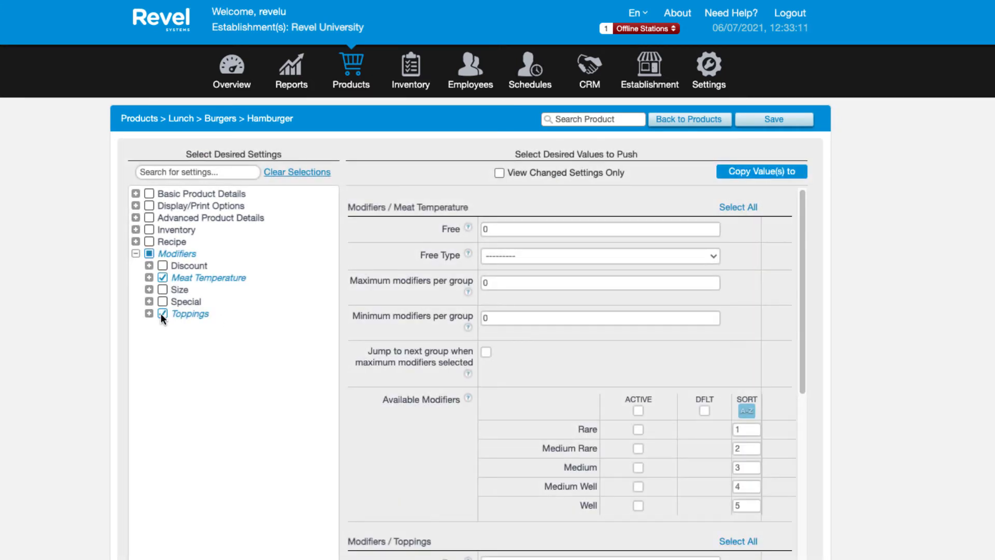
{"action": "left_click", "coordinate": [162, 313]}
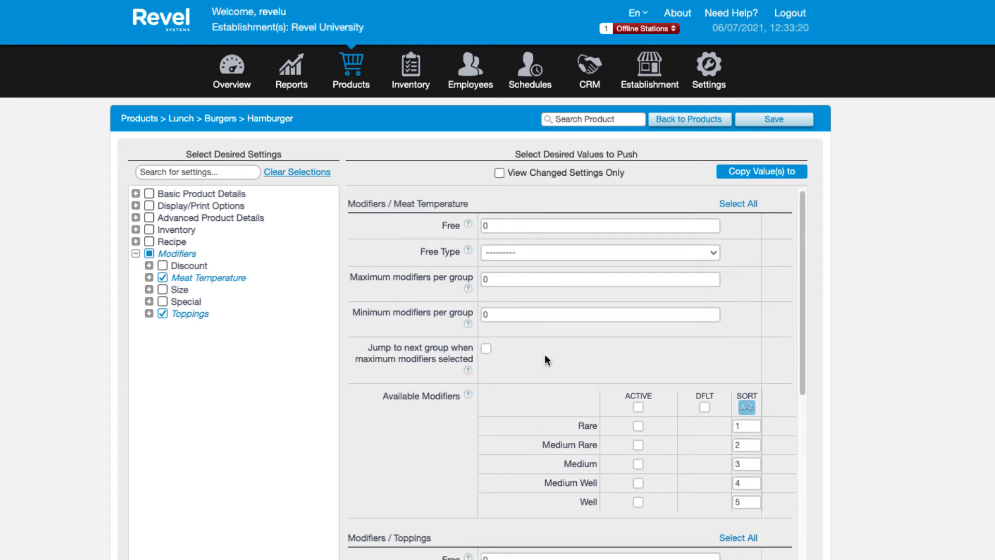
{"action": "scroll", "scroll_direction": "down", "scroll_amount": 3}
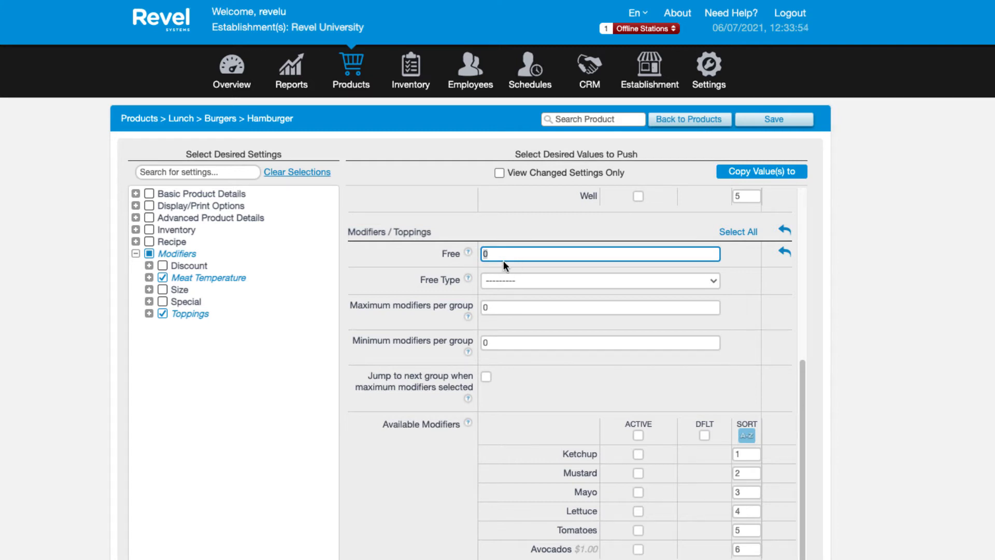
Step: Allow 2 free Toppings on the Hamburger, counted by Price rather than Quantity
{"action": "left_click", "coordinate": [597, 253]}
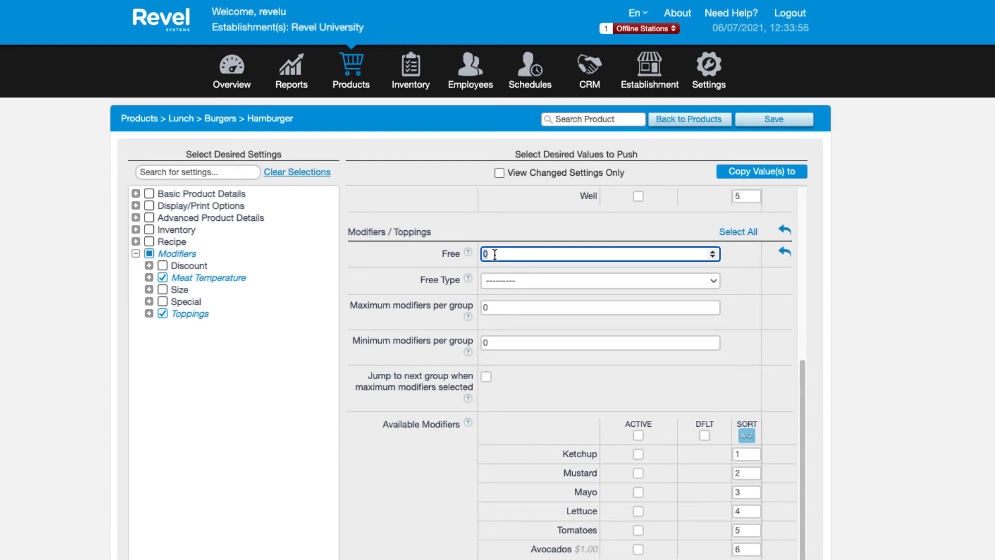
{"action": "left_click", "coordinate": [599, 280]}
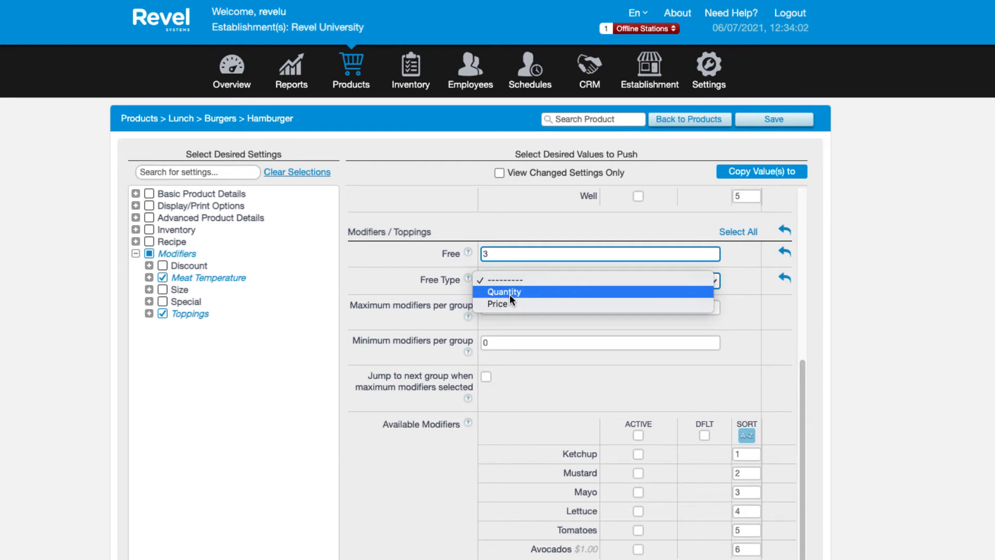
{"action": "left_click", "coordinate": [504, 291]}
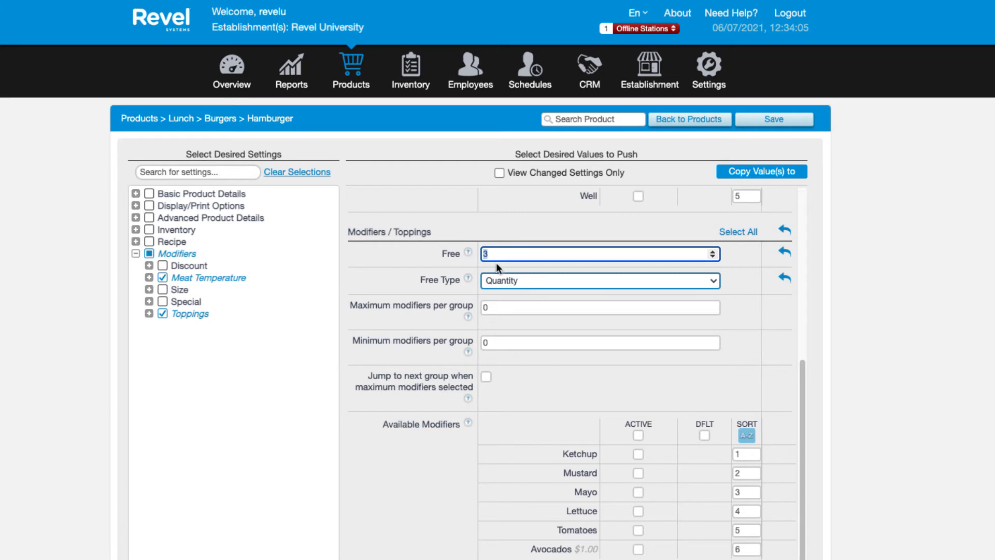
{"action": "left_click", "coordinate": [598, 280]}
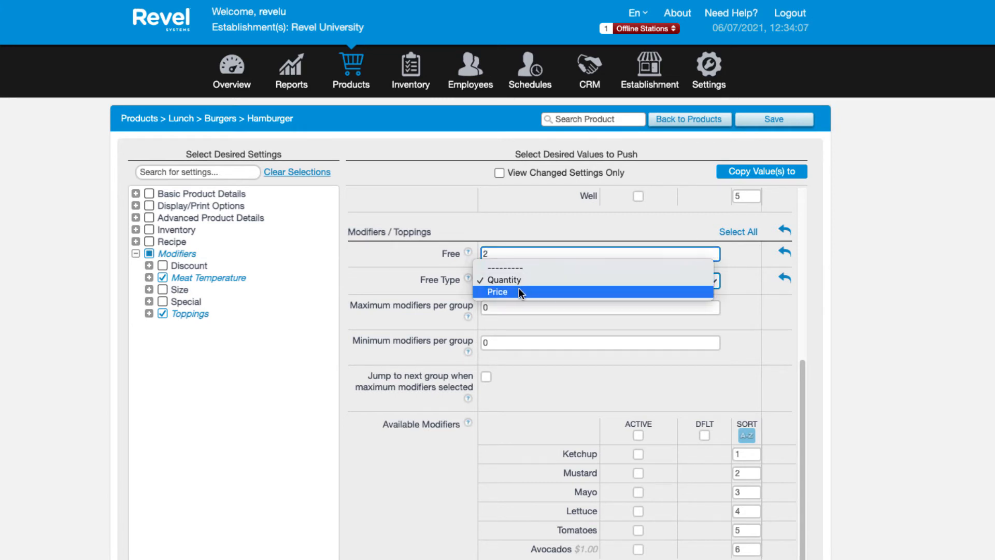
{"action": "left_click", "coordinate": [496, 292]}
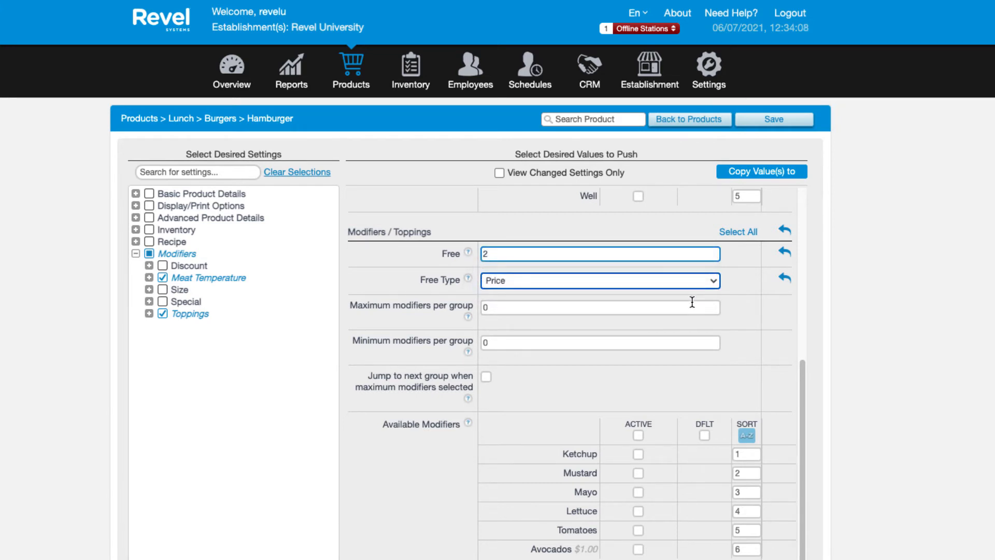
{"action": "scroll", "scroll_direction": "up", "scroll_amount": 3}
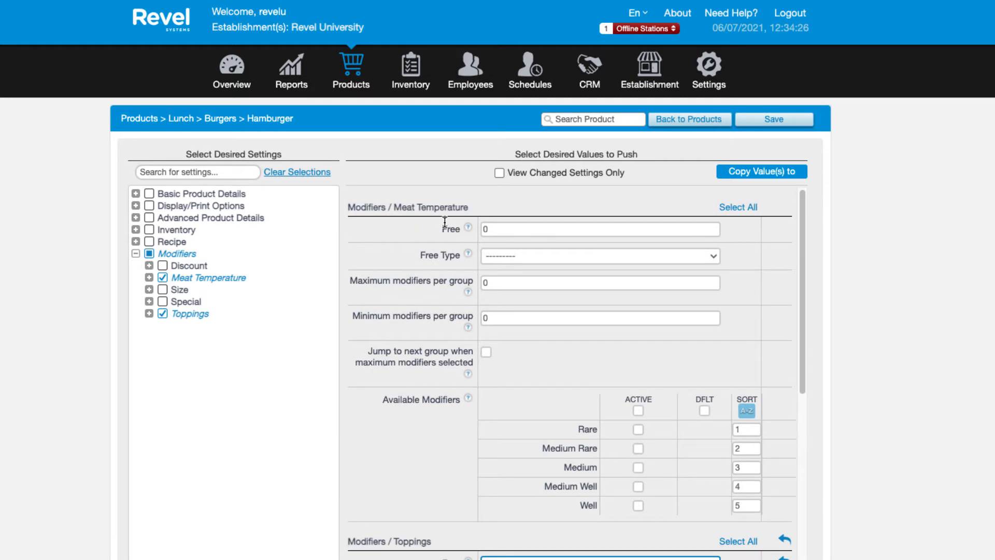
{"action": "mouse_move", "coordinate": [493, 296]}
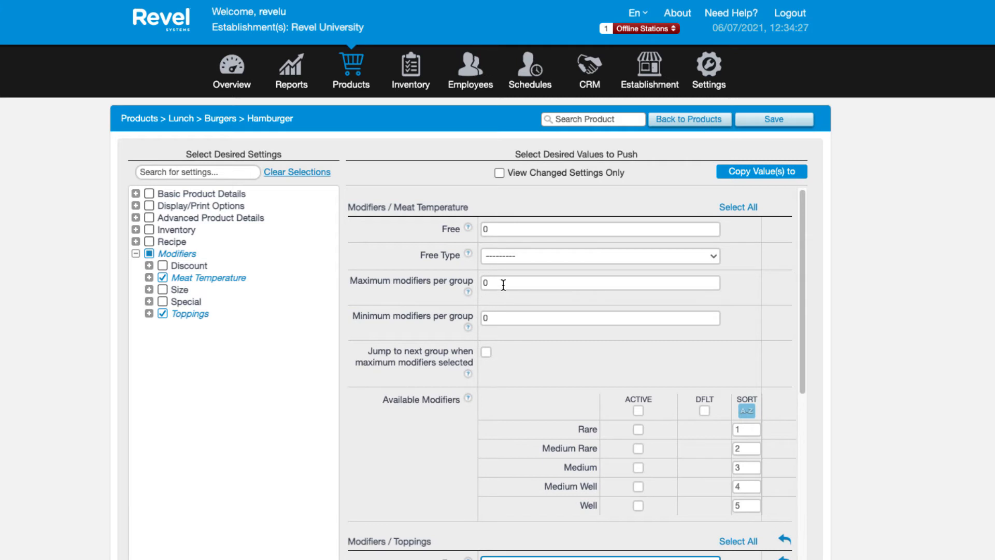
Step: Set Meat Temperature maximum and minimum per group to 1 with jump-to-next-group enabled
{"action": "left_click", "coordinate": [599, 281]}
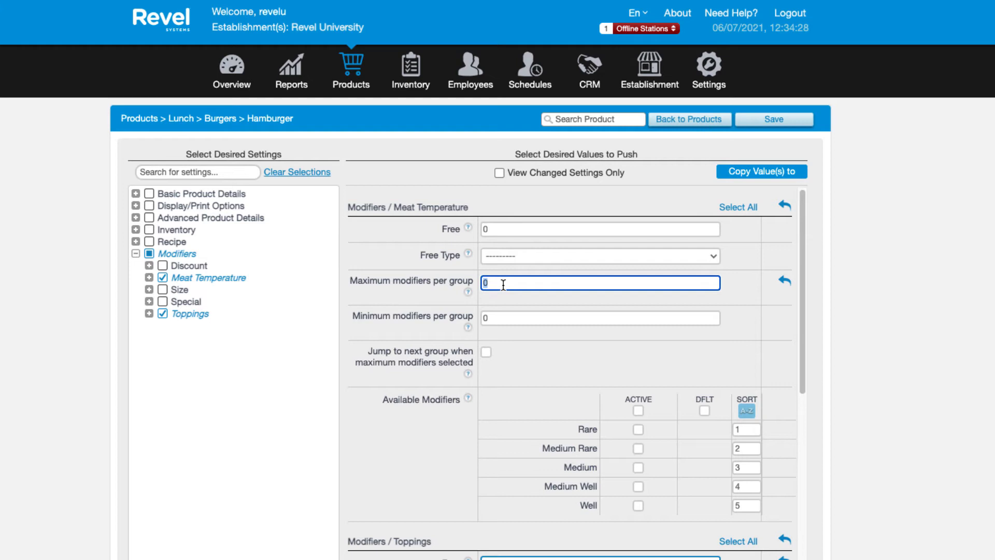
{"action": "type", "text": "1"}
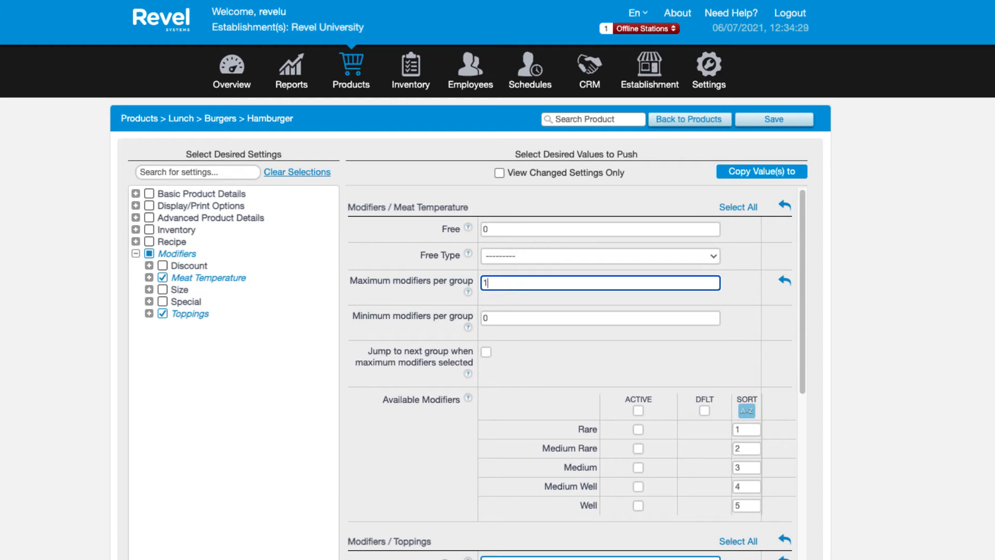
{"action": "mouse_move", "coordinate": [505, 298]}
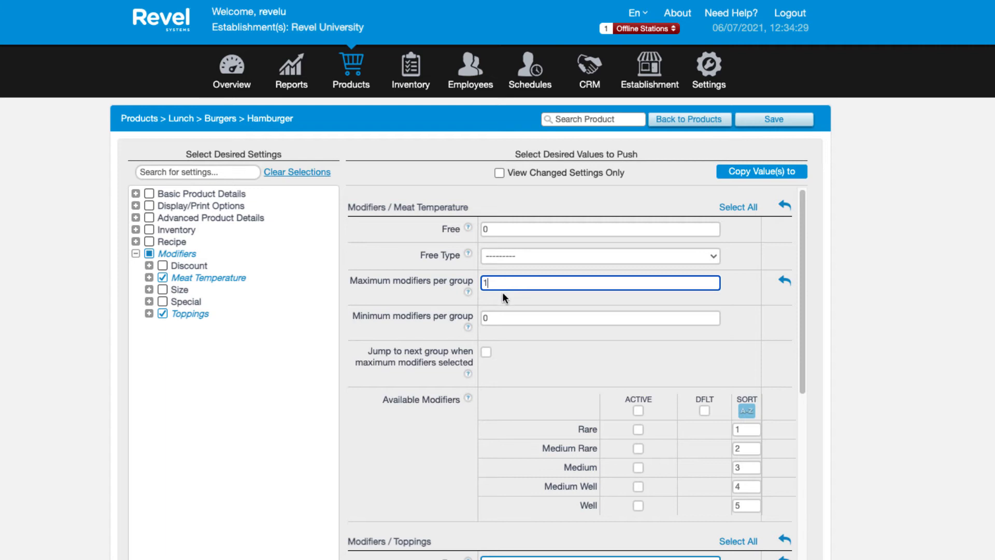
{"action": "mouse_move", "coordinate": [504, 314]}
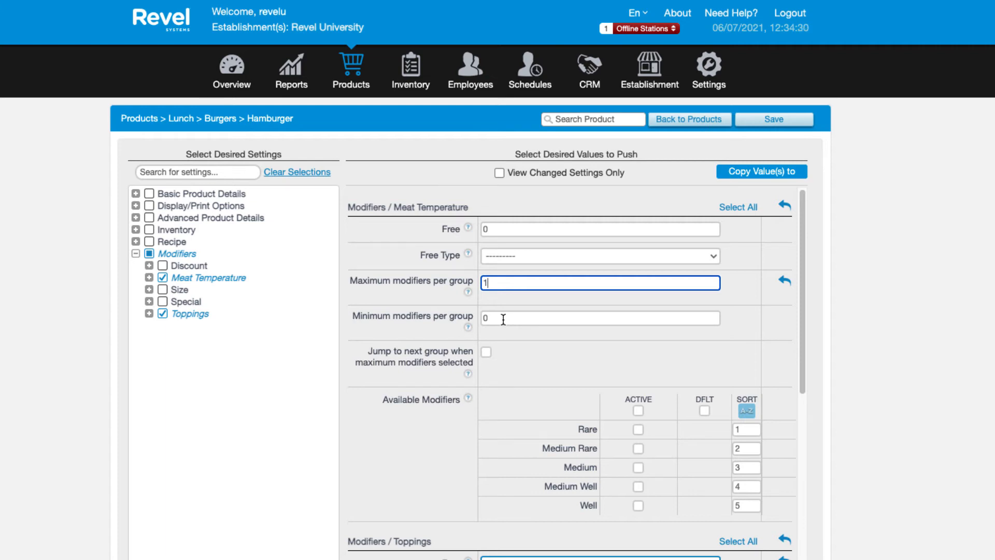
{"action": "left_click", "coordinate": [599, 318]}
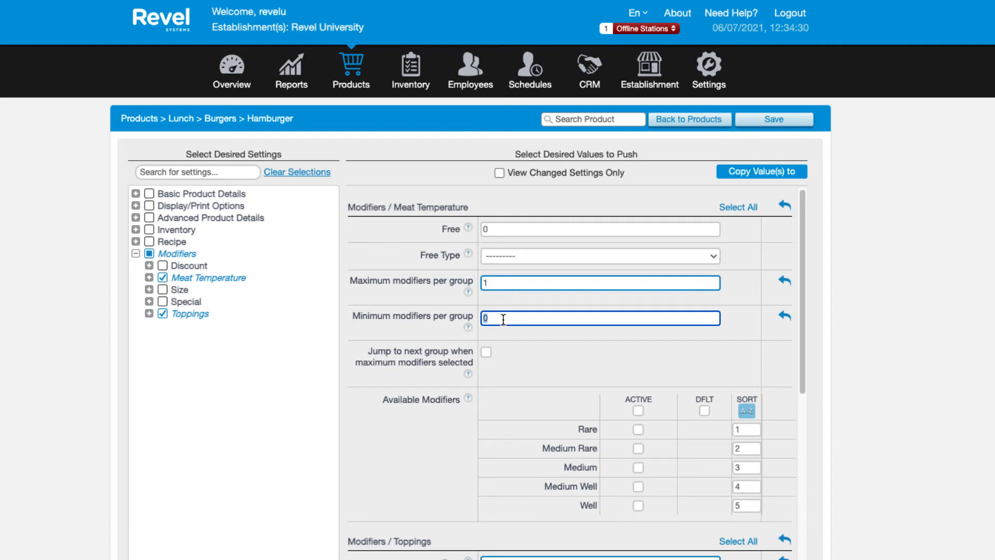
{"action": "type", "text": "1"}
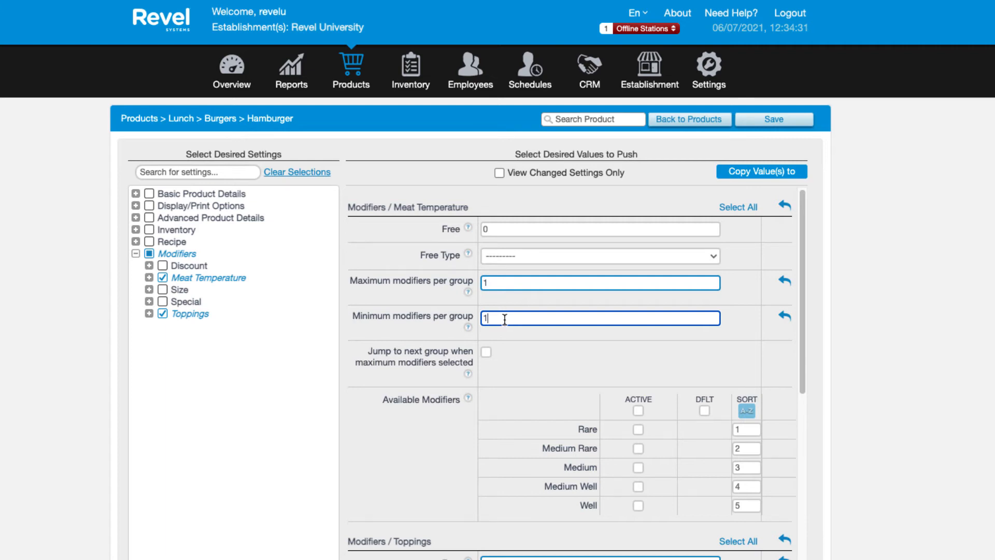
{"action": "mouse_move", "coordinate": [555, 352]}
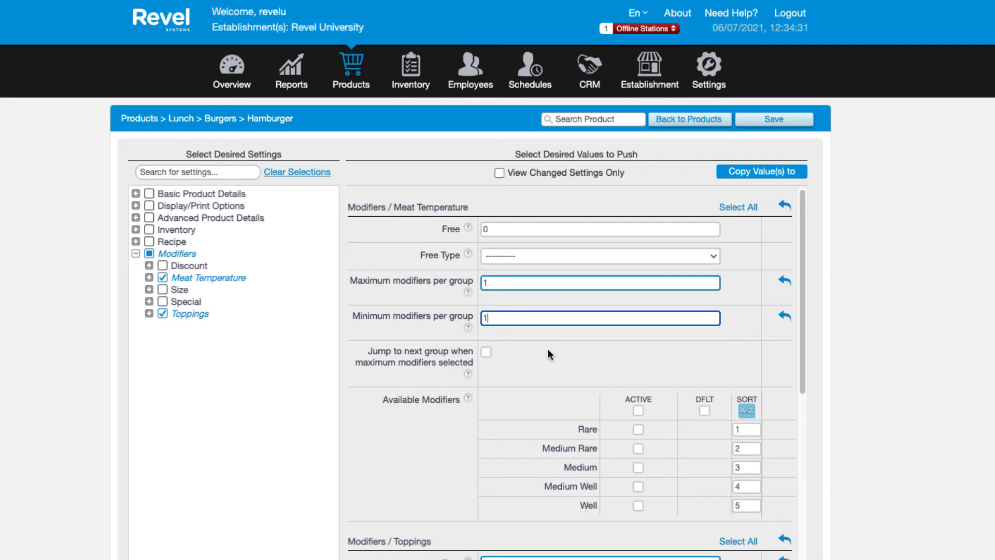
{"action": "mouse_move", "coordinate": [482, 372]}
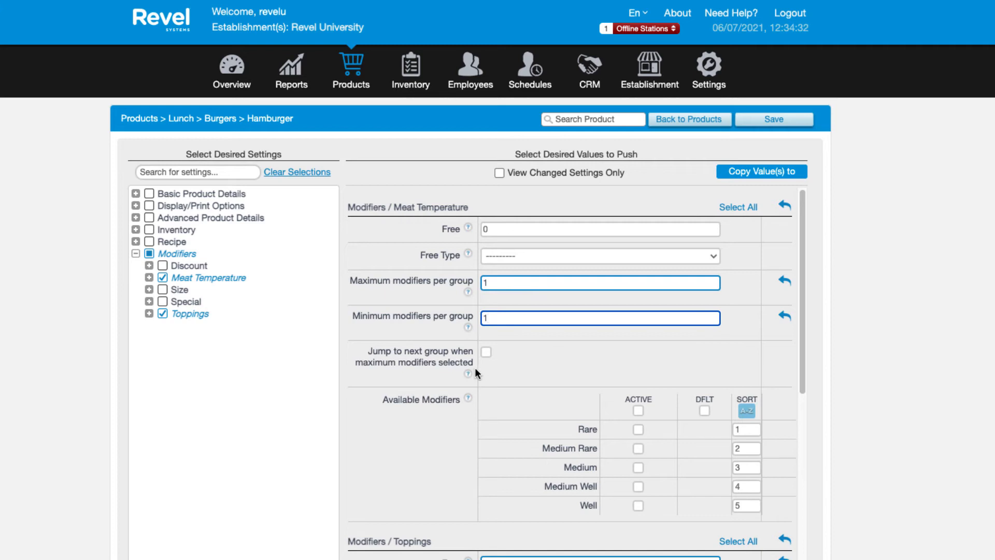
{"action": "mouse_move", "coordinate": [482, 363]}
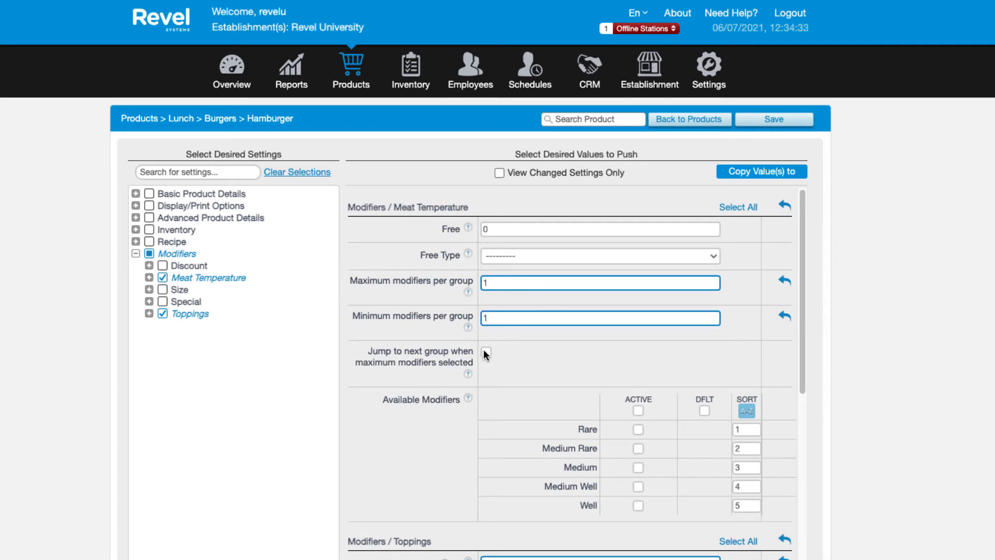
{"action": "left_click", "coordinate": [486, 354]}
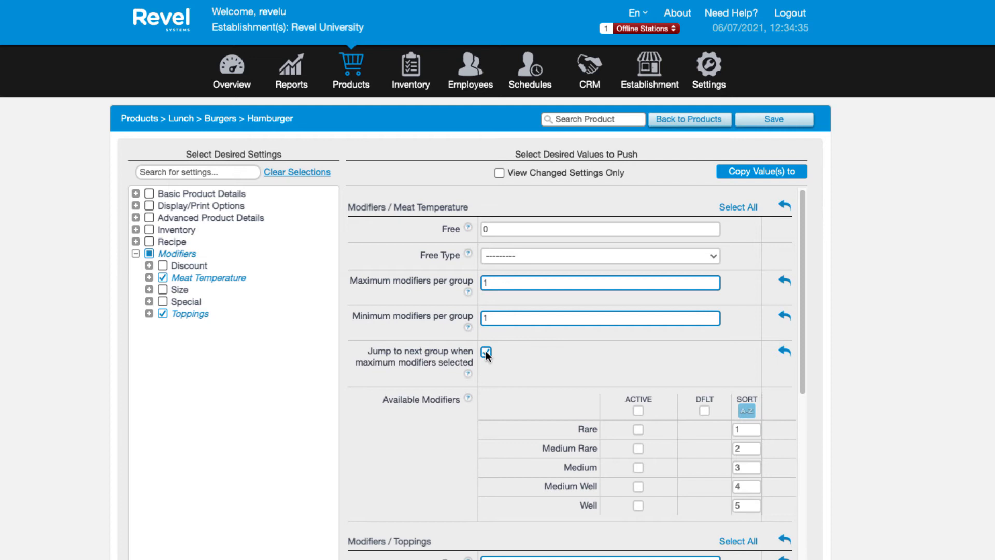
{"action": "left_click", "coordinate": [486, 352]}
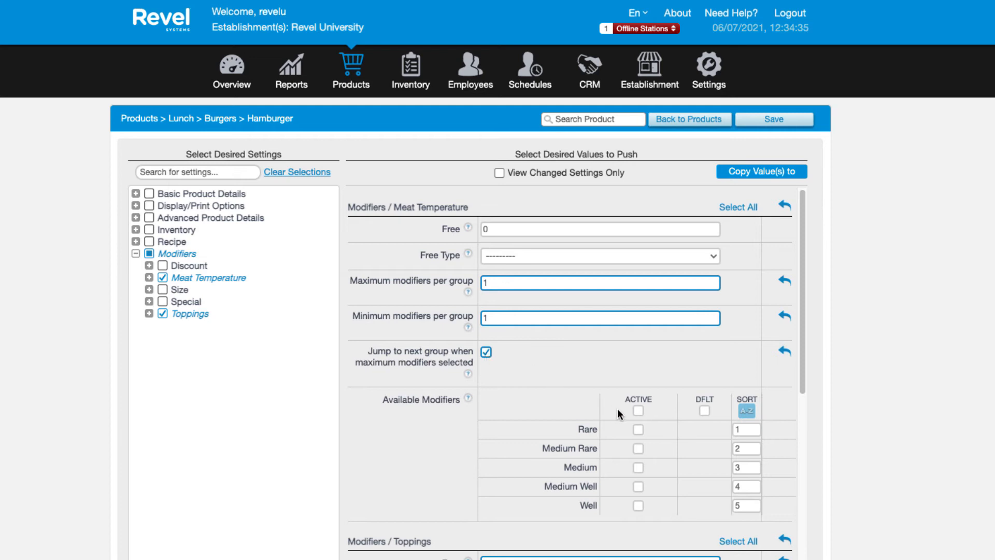
{"action": "mouse_move", "coordinate": [639, 413]}
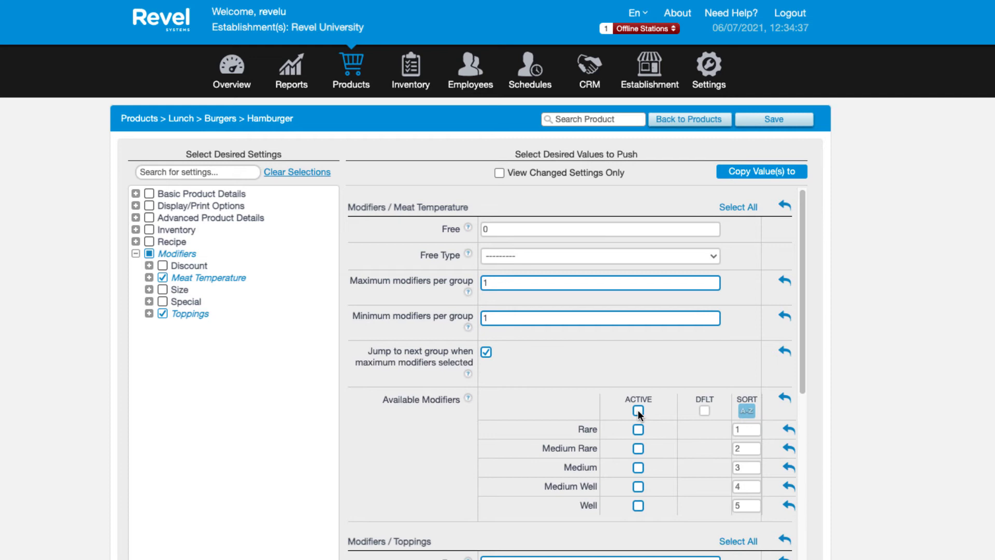
Step: Mark all five Meat Temperature options active via the ACTIVE header checkbox
{"action": "left_click", "coordinate": [639, 410]}
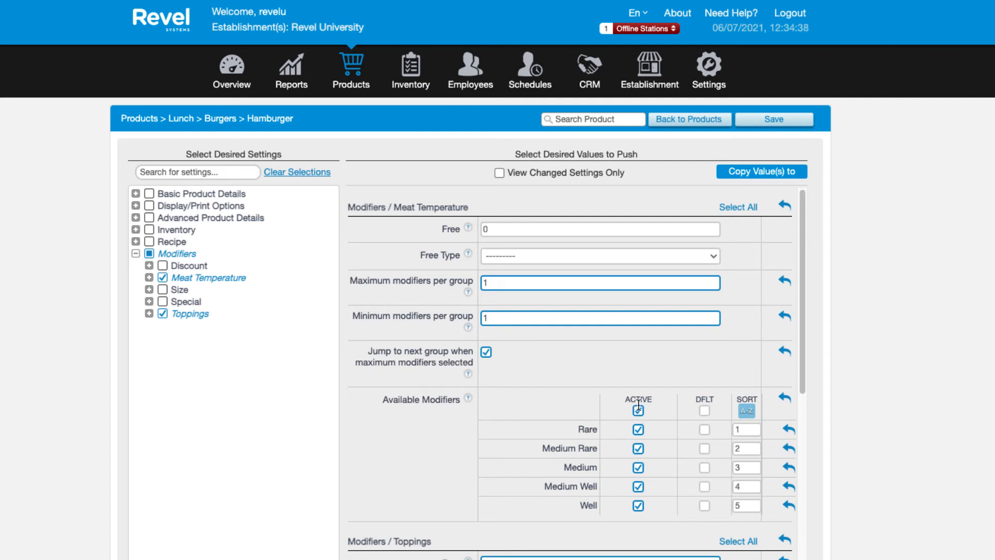
{"action": "mouse_move", "coordinate": [734, 381]}
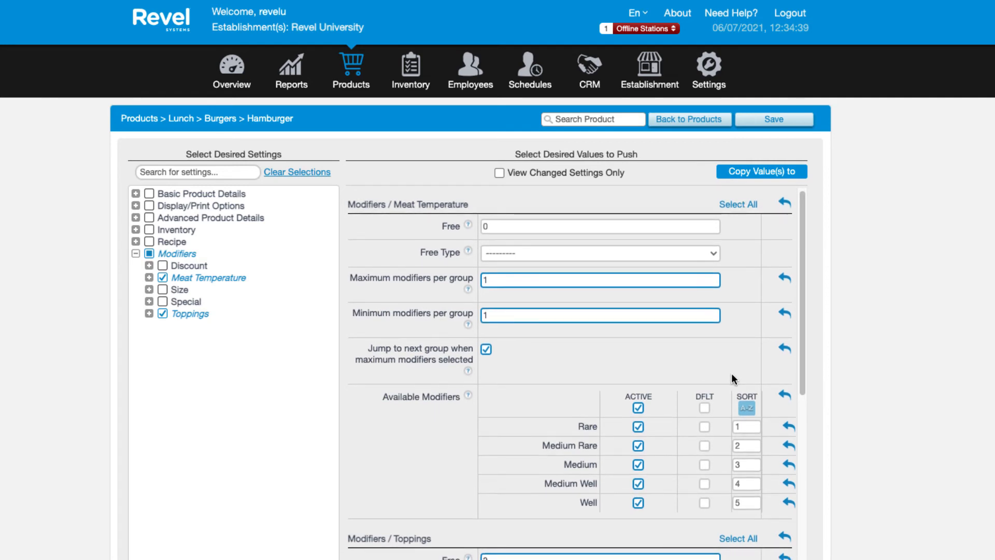
{"action": "scroll", "scroll_direction": "down", "scroll_amount": 3}
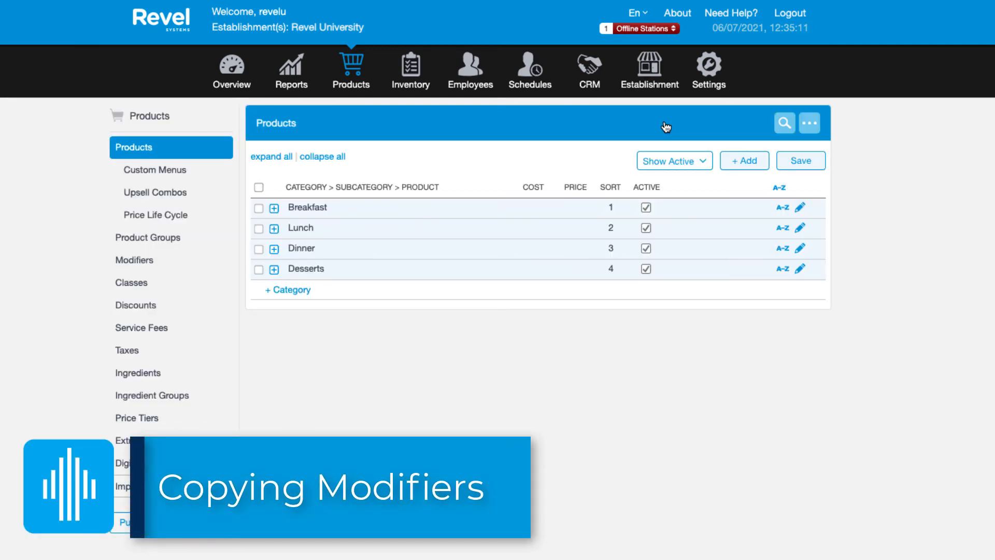
{"action": "mouse_move", "coordinate": [531, 182]}
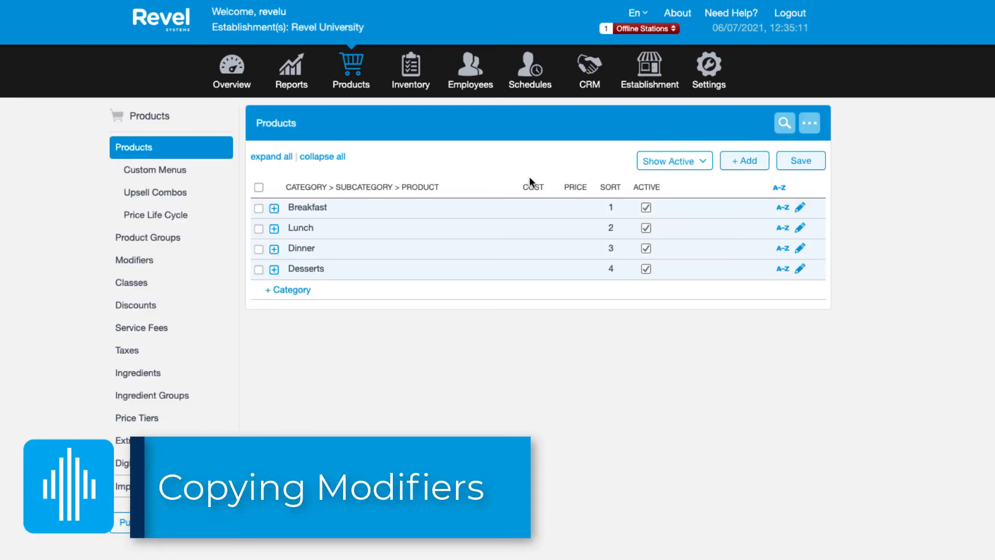
{"action": "mouse_move", "coordinate": [271, 247]}
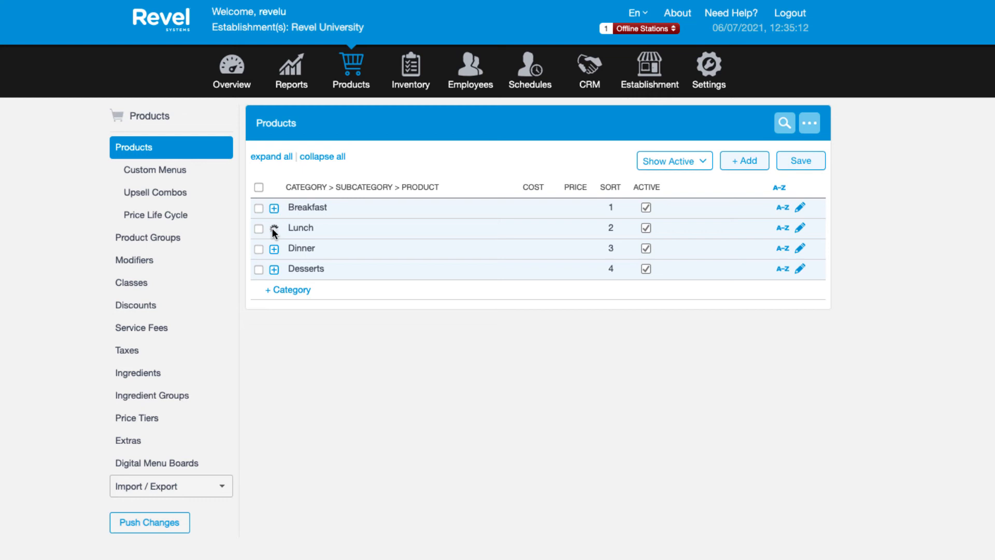
Step: Expand Lunch and Burgers in the product tree, then start Copy Modifiers from Hamburger
{"action": "left_click", "coordinate": [274, 228]}
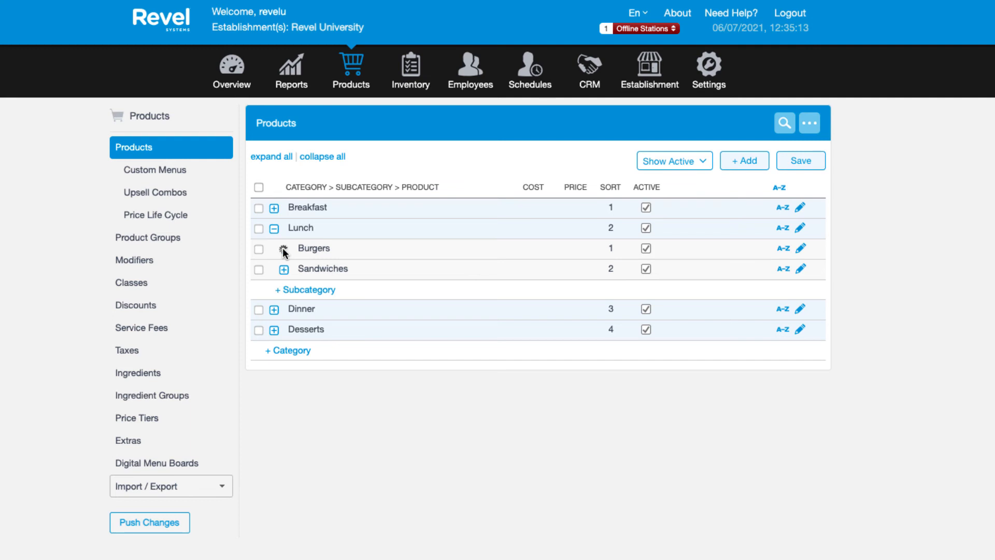
{"action": "left_click", "coordinate": [273, 248]}
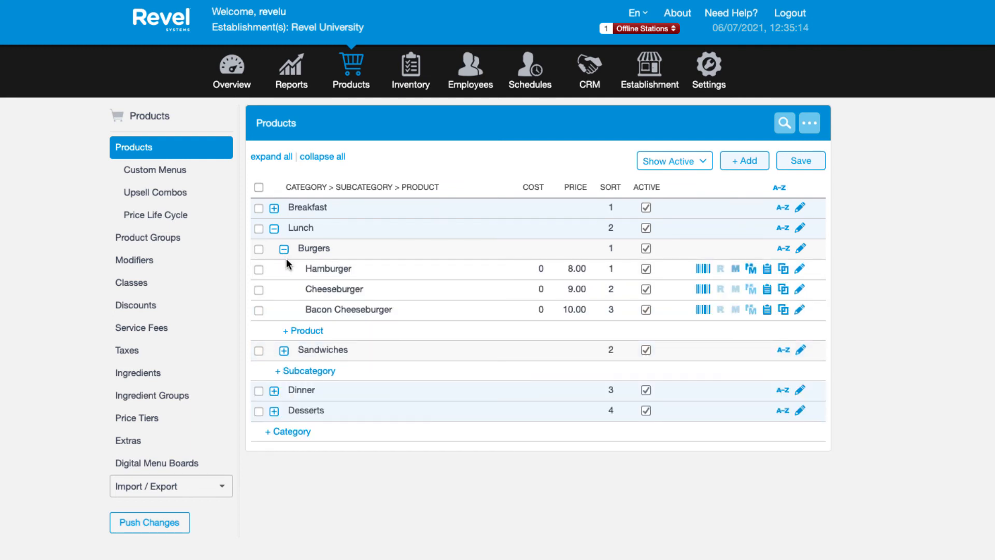
{"action": "mouse_move", "coordinate": [563, 272]}
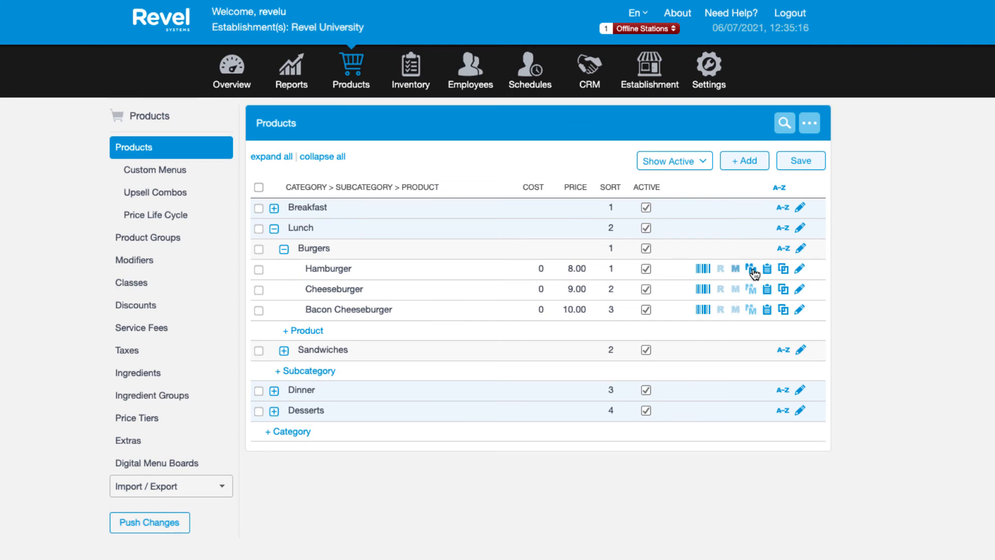
{"action": "left_click", "coordinate": [751, 267]}
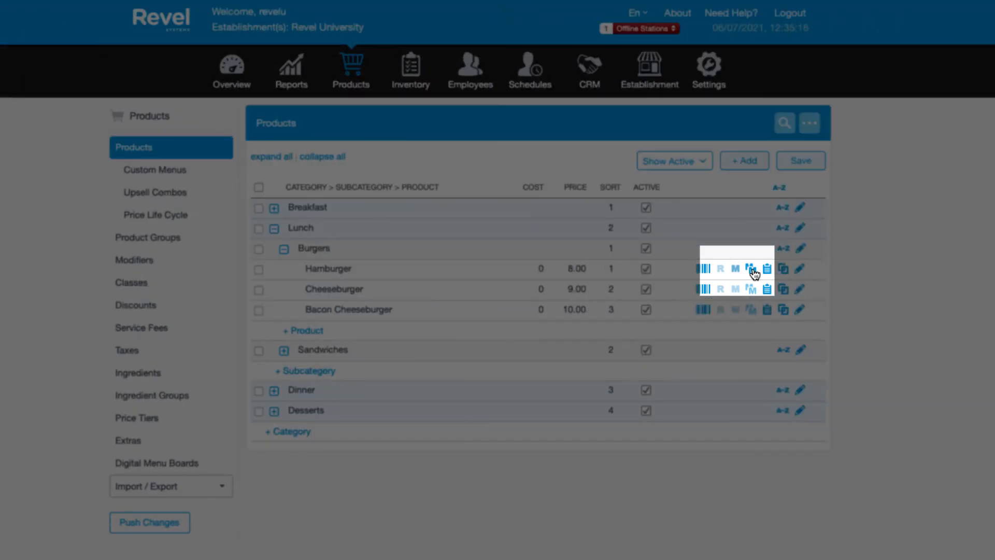
{"action": "left_click", "coordinate": [751, 268]}
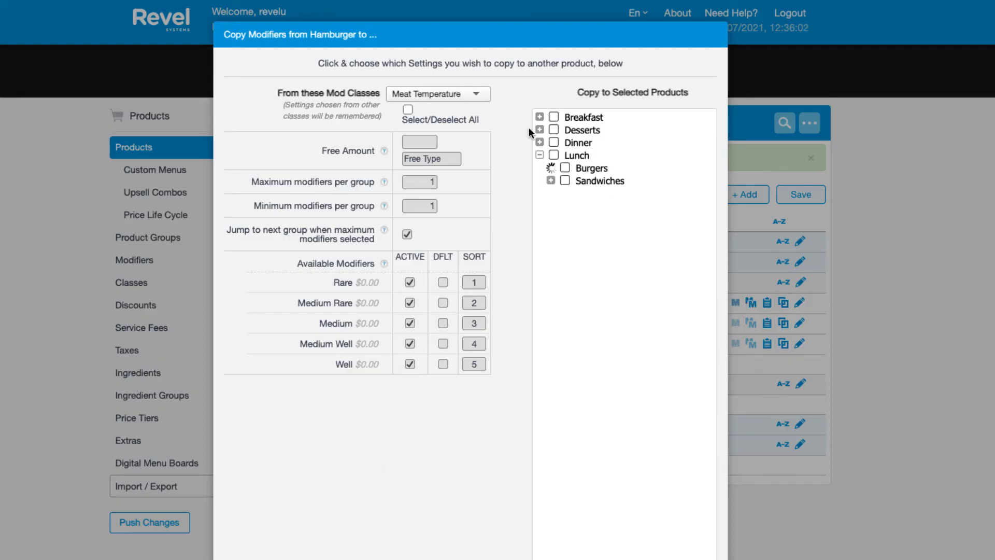
Step: Choose the Toppings class and tick all Burgers and Sandwiches as copy targets
{"action": "left_click", "coordinate": [550, 168]}
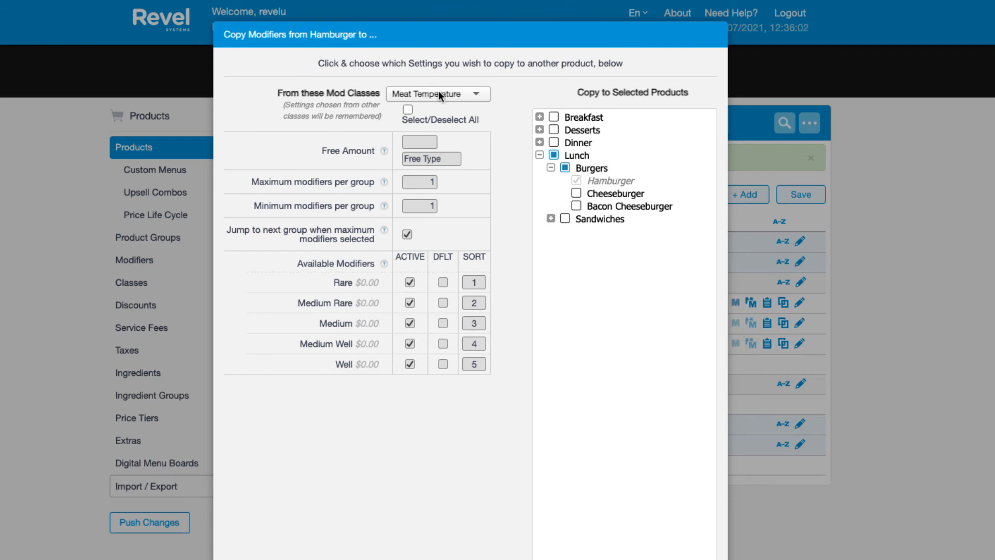
{"action": "left_click", "coordinate": [436, 94]}
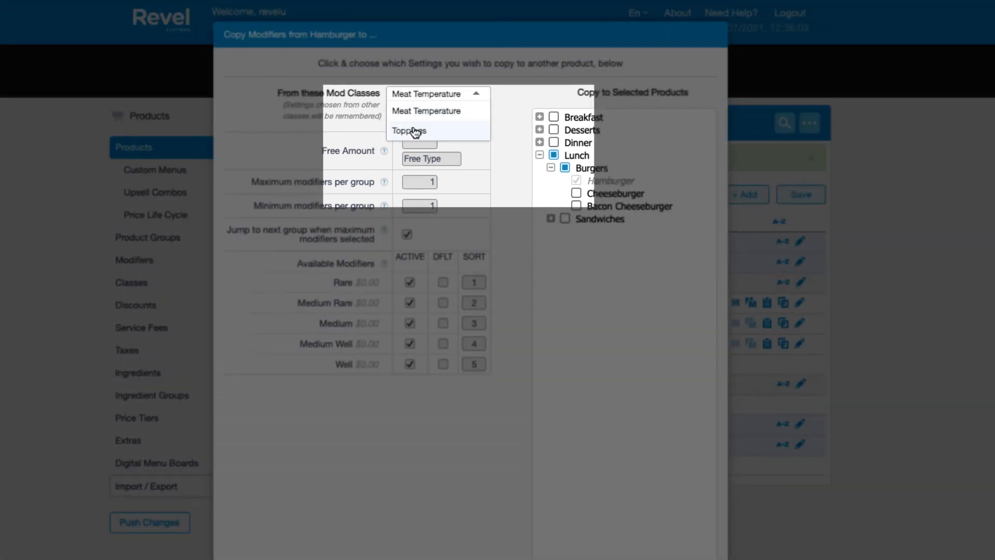
{"action": "left_click", "coordinate": [410, 131]}
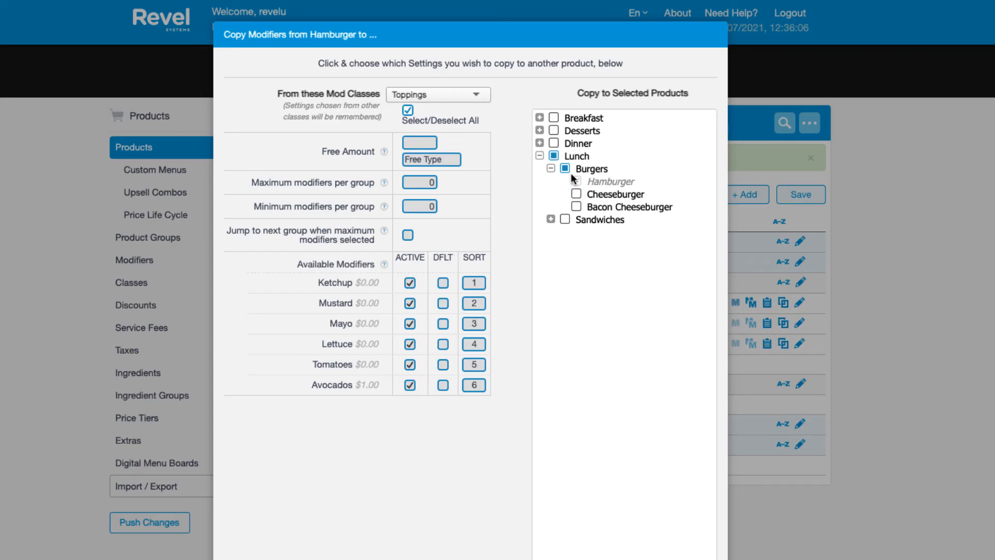
{"action": "left_click", "coordinate": [564, 168]}
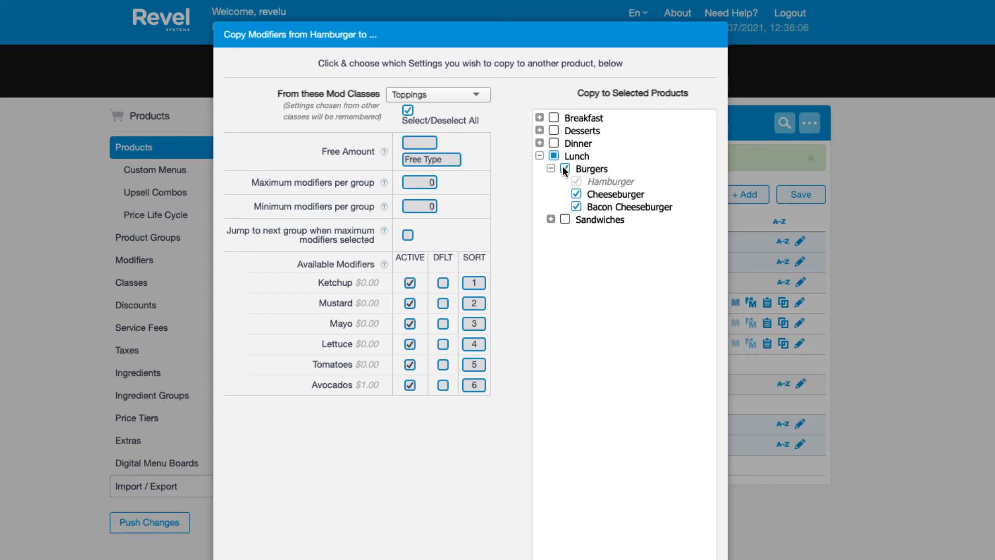
{"action": "left_click", "coordinate": [563, 167]}
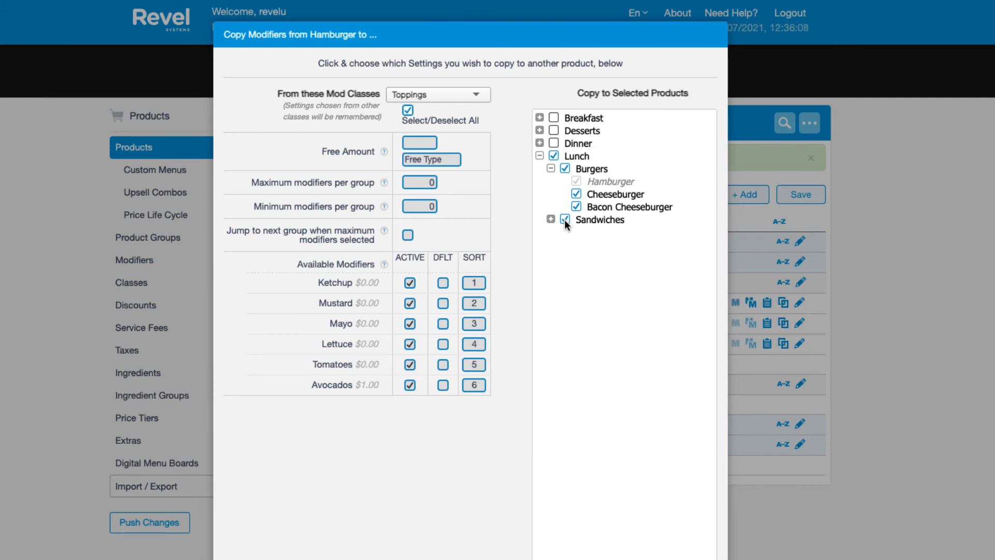
{"action": "left_click", "coordinate": [564, 219]}
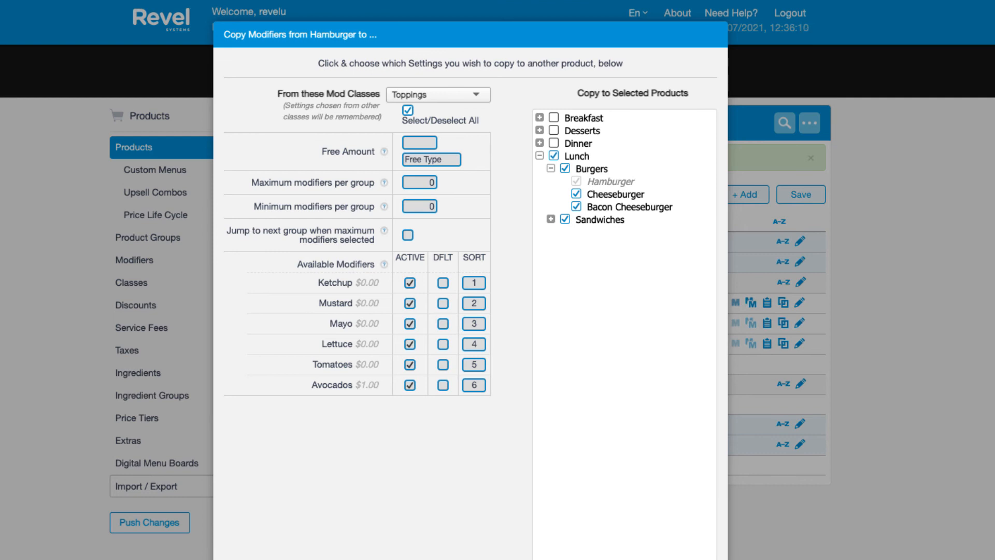
Step: Switch to the Meat Temperature class and run the copy to the selected products
{"action": "left_click", "coordinate": [436, 94]}
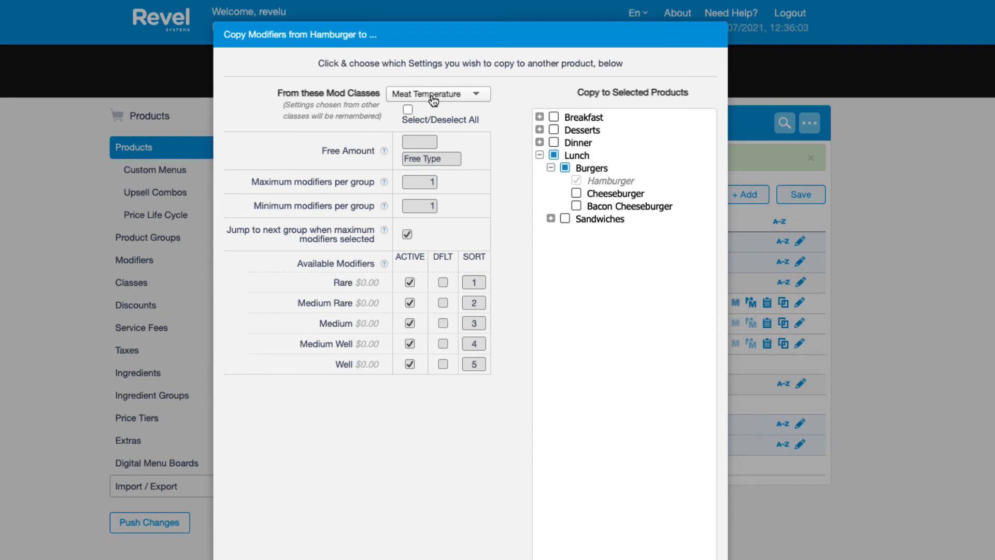
{"action": "left_click", "coordinate": [436, 94]}
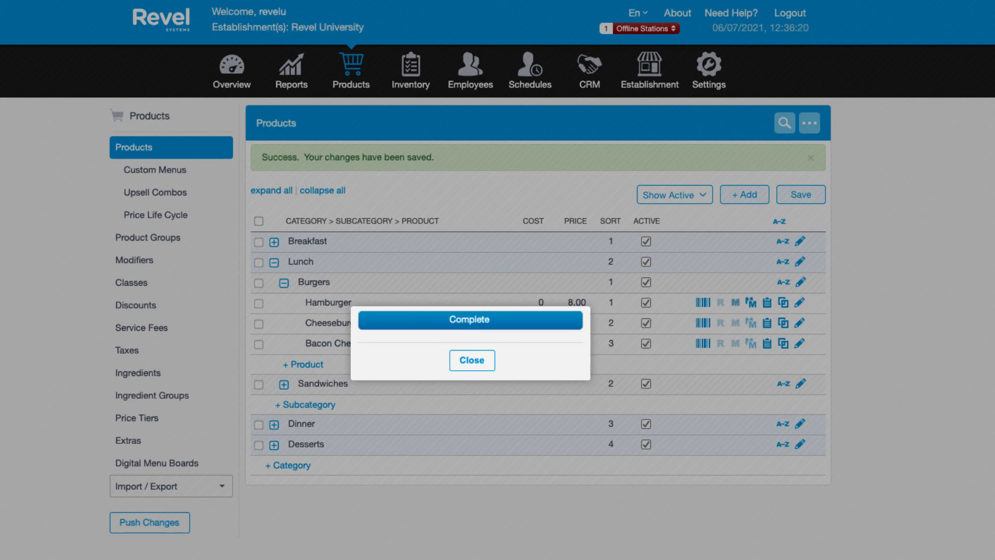
Step: Dismiss the Complete message, then enter the PIN on the POS keypad and log in
{"action": "left_click", "coordinate": [472, 360]}
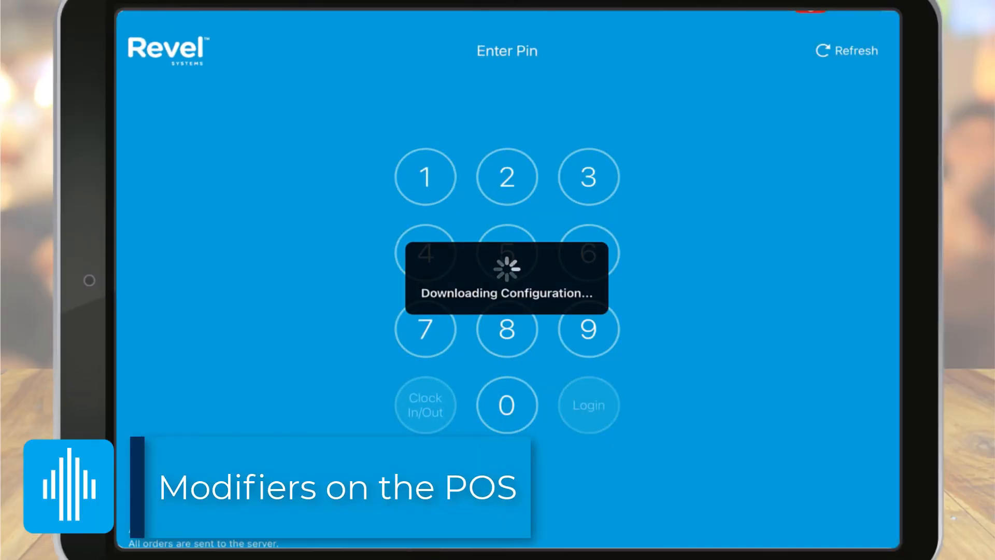
{"action": "left_click", "coordinate": [506, 328]}
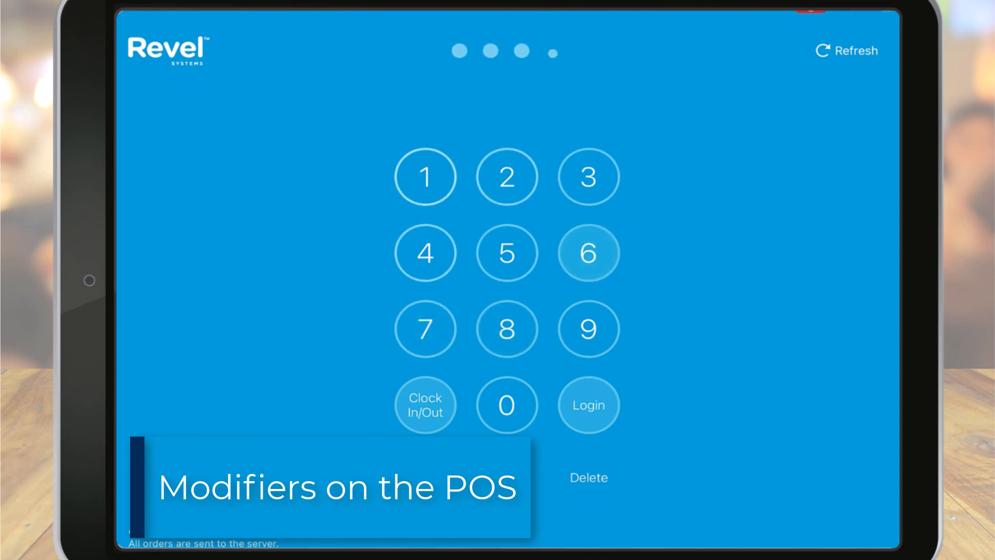
{"action": "left_click", "coordinate": [425, 328]}
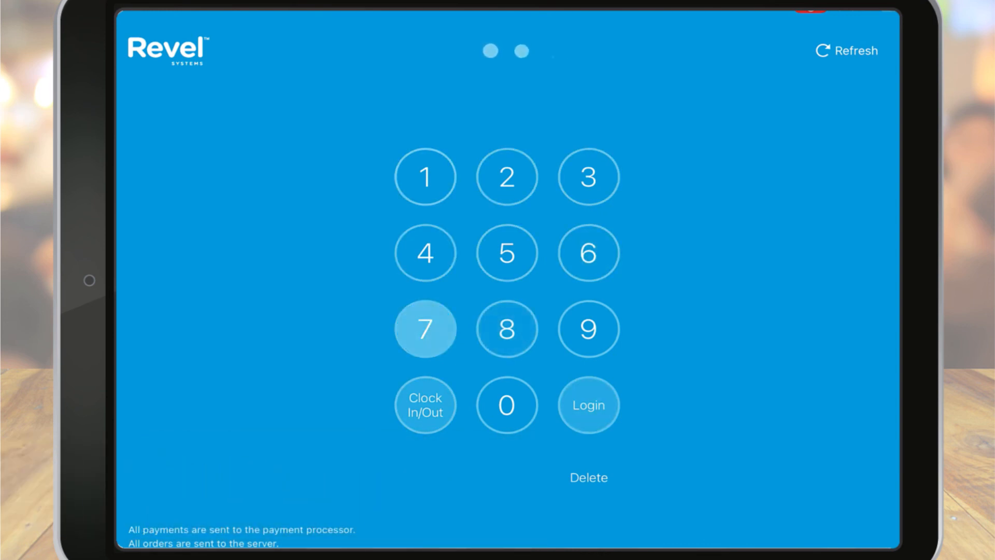
{"action": "left_click", "coordinate": [425, 328]}
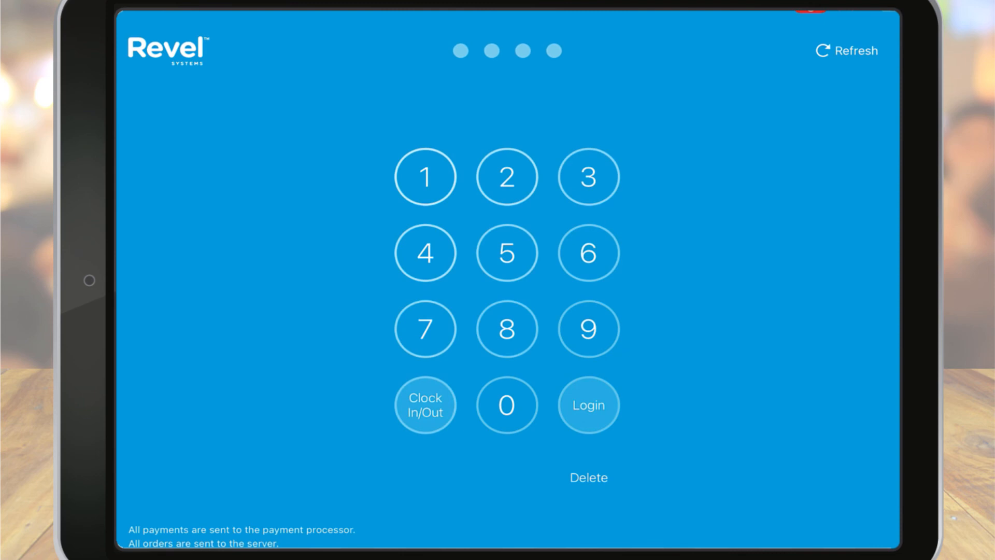
{"action": "left_click", "coordinate": [586, 404]}
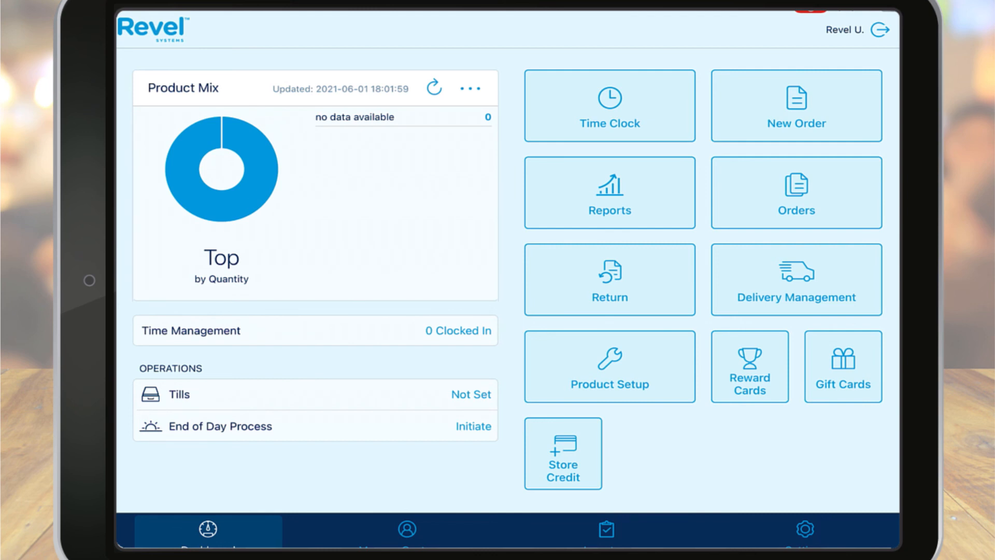
Step: Add a Cheeseburger with No Ketchup, No Medium Well and No Avocados to the order
{"action": "left_click", "coordinate": [795, 106]}
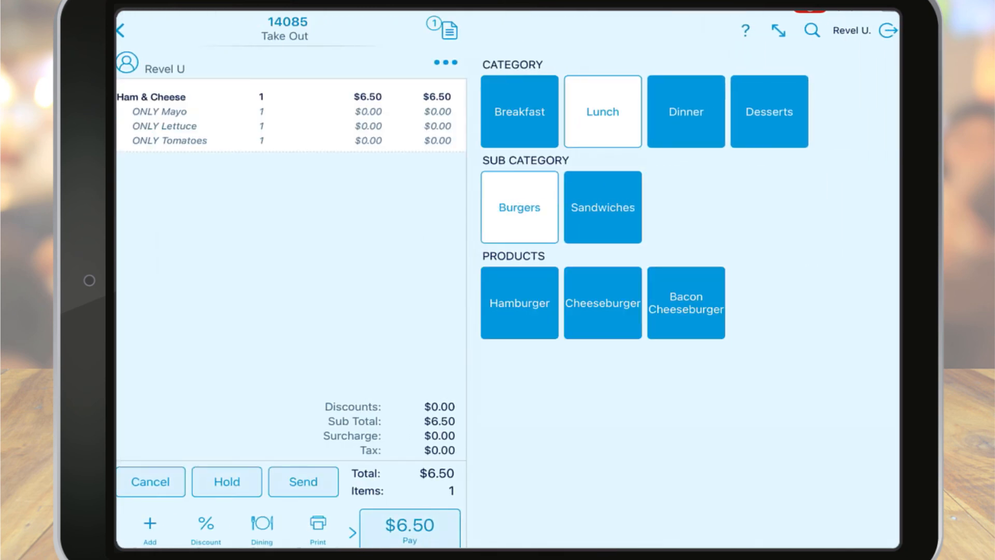
{"action": "left_click", "coordinate": [601, 303]}
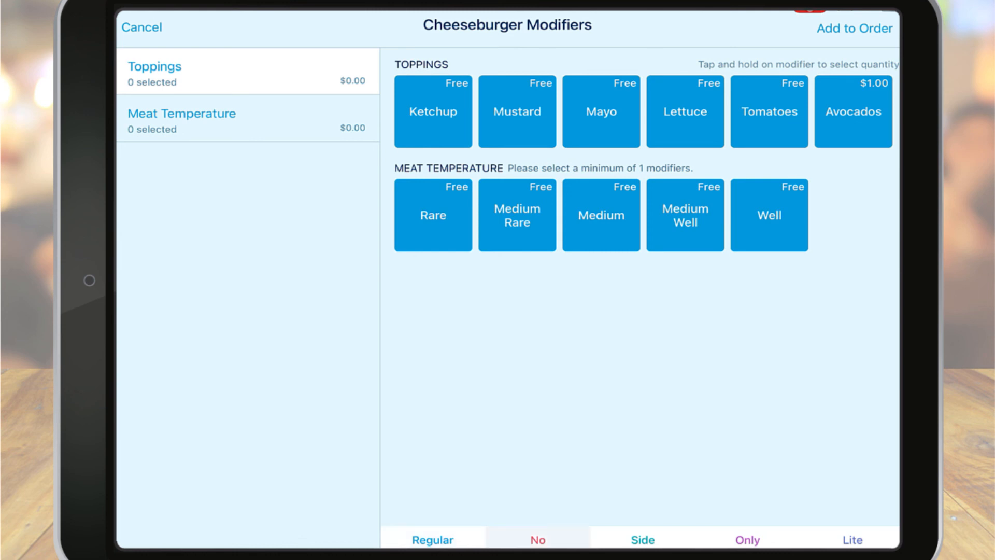
{"action": "left_click", "coordinate": [432, 111]}
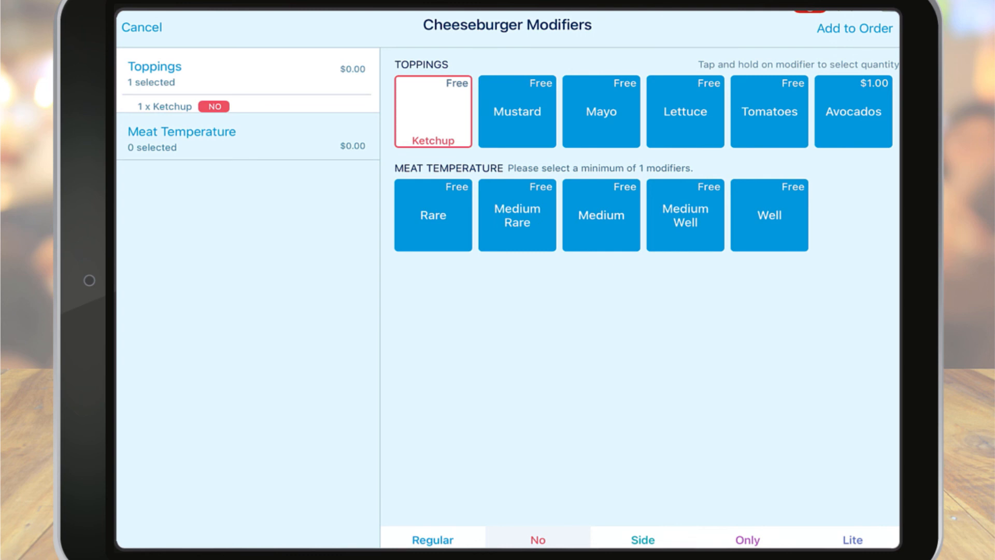
{"action": "left_click", "coordinate": [684, 215]}
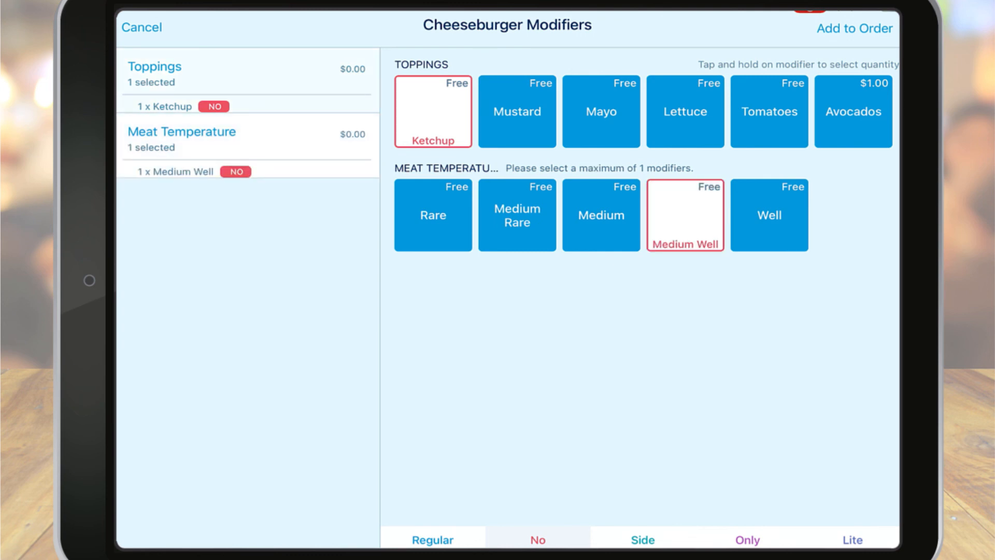
{"action": "left_click", "coordinate": [853, 111]}
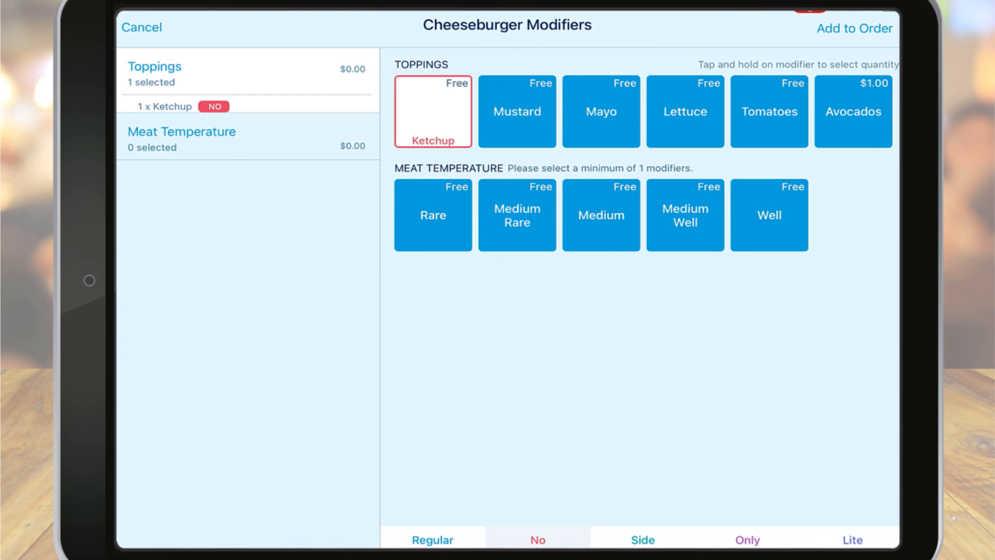
{"action": "left_click", "coordinate": [684, 215]}
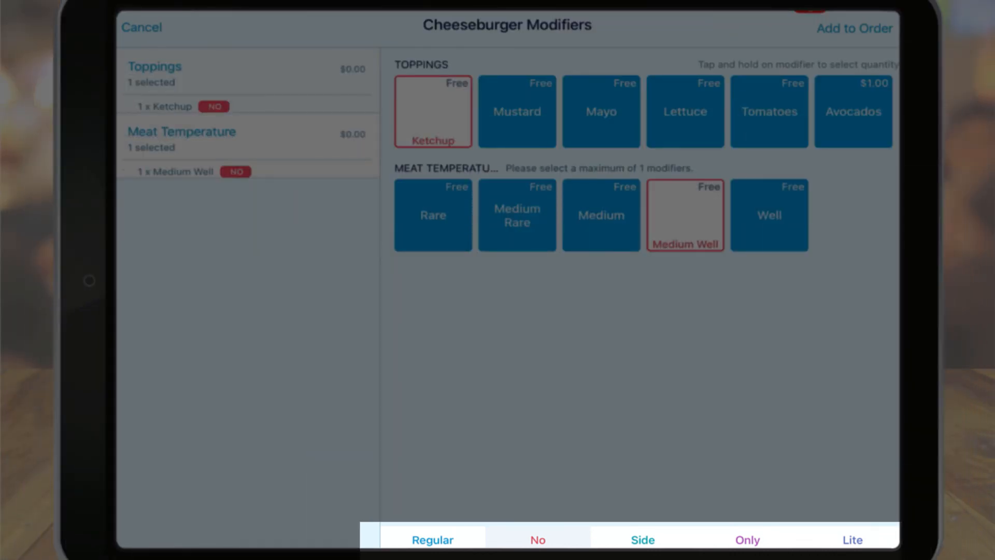
{"action": "left_click", "coordinate": [853, 111]}
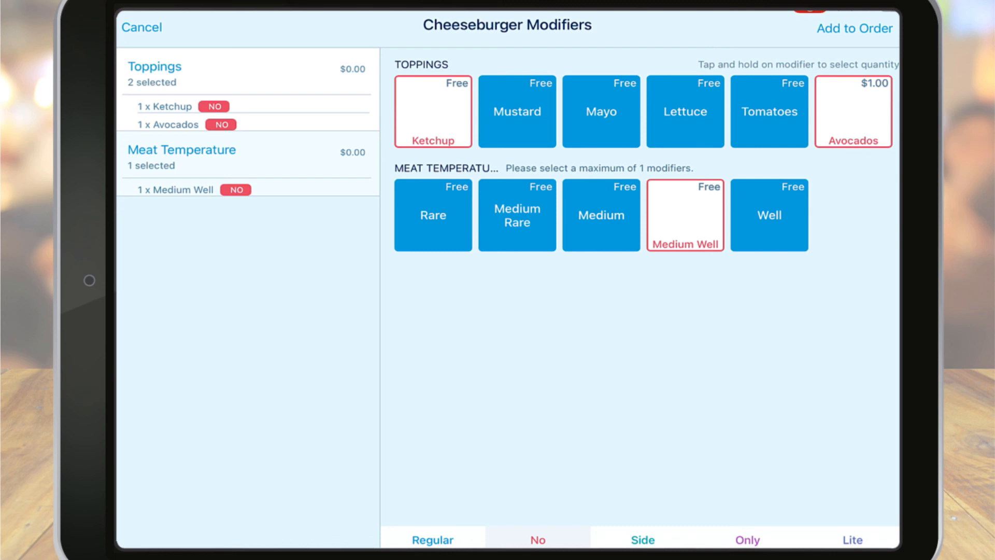
{"action": "left_click", "coordinate": [854, 28]}
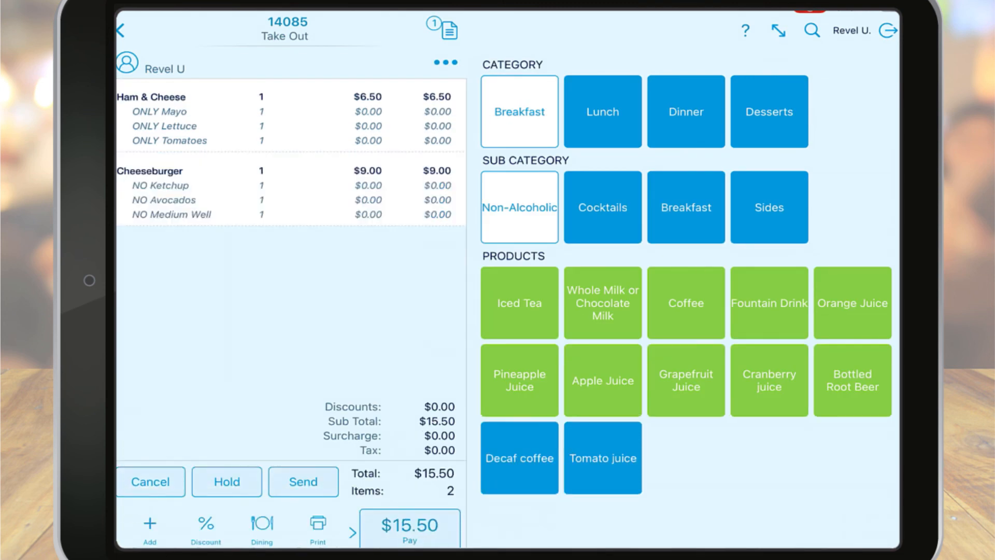